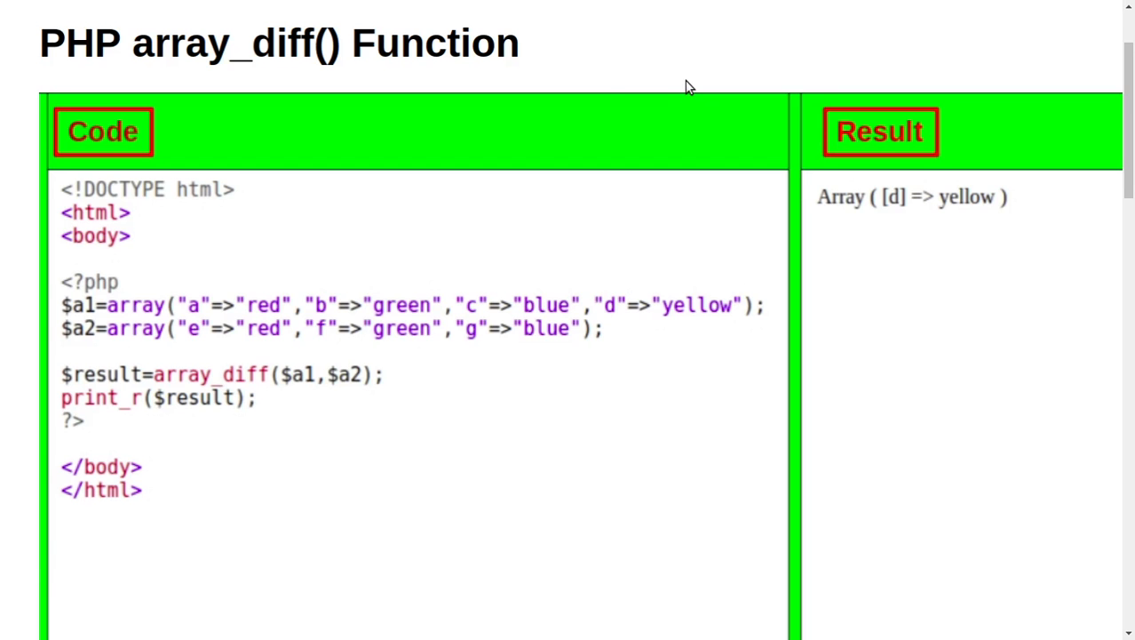
pyautogui.moveTo(604, 96)
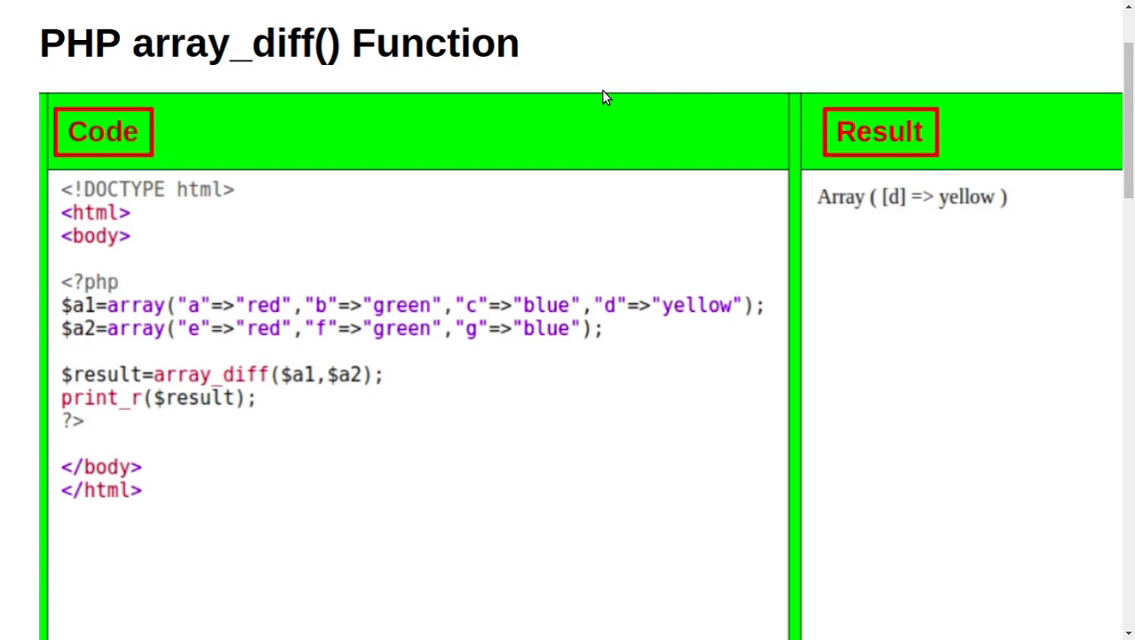
pyautogui.moveTo(400, 96)
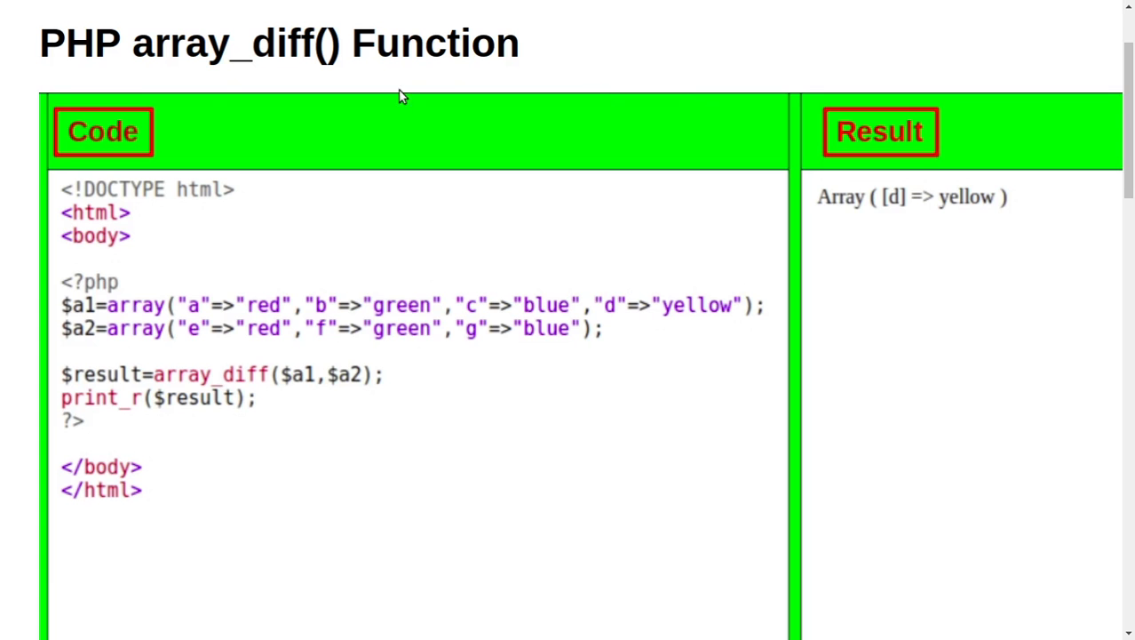
pyautogui.moveTo(126, 81)
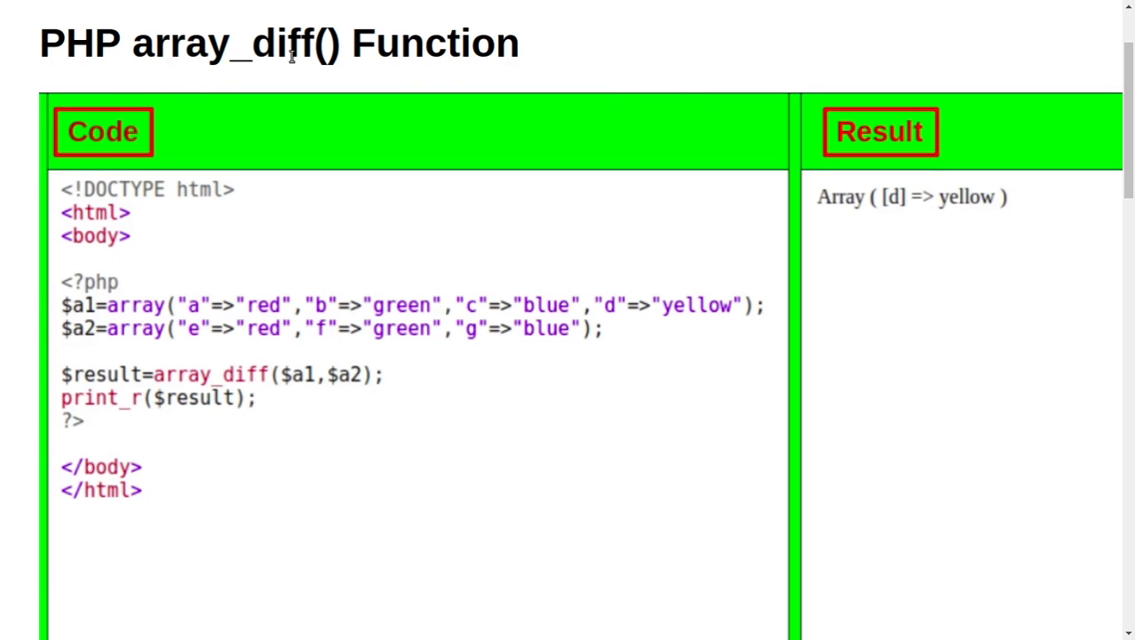
pyautogui.moveTo(506, 127)
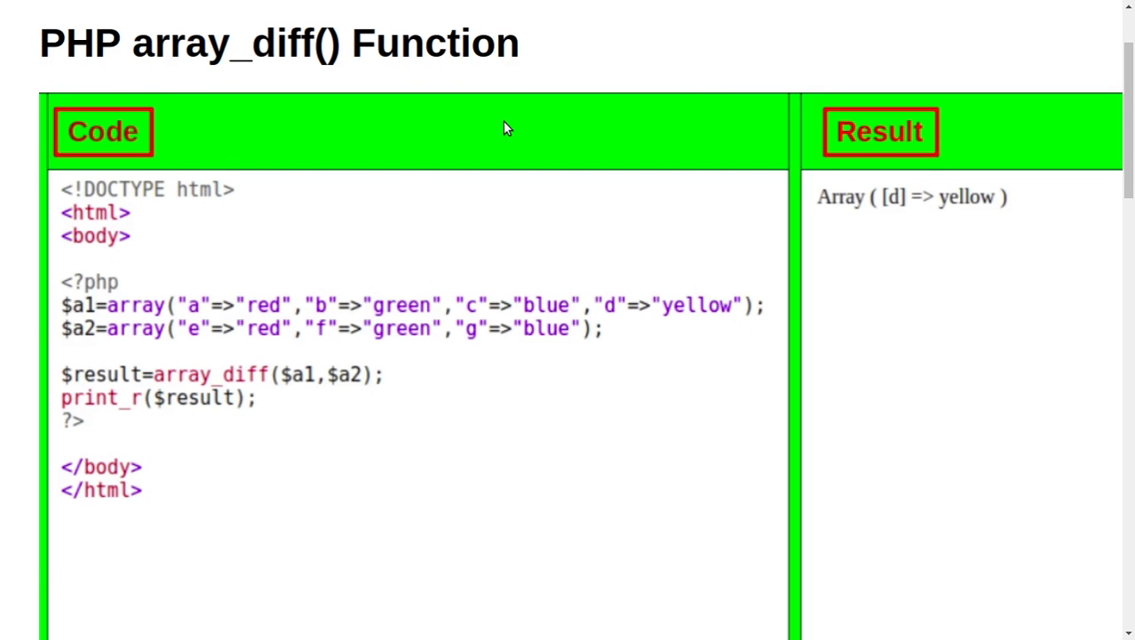
pyautogui.moveTo(339, 264)
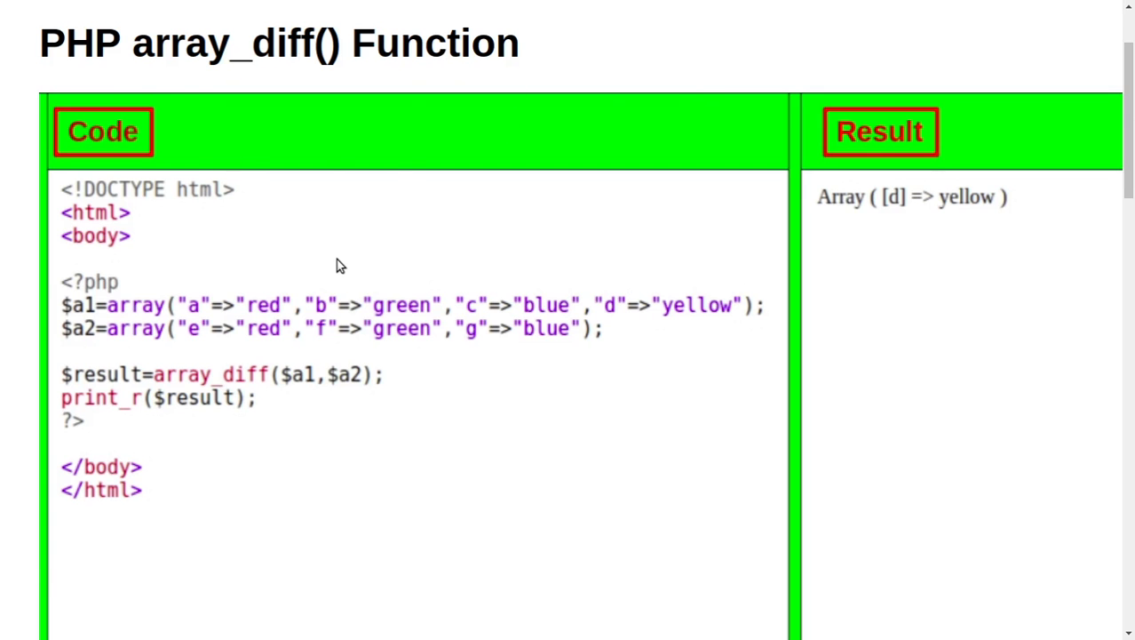
pyautogui.moveTo(83, 285)
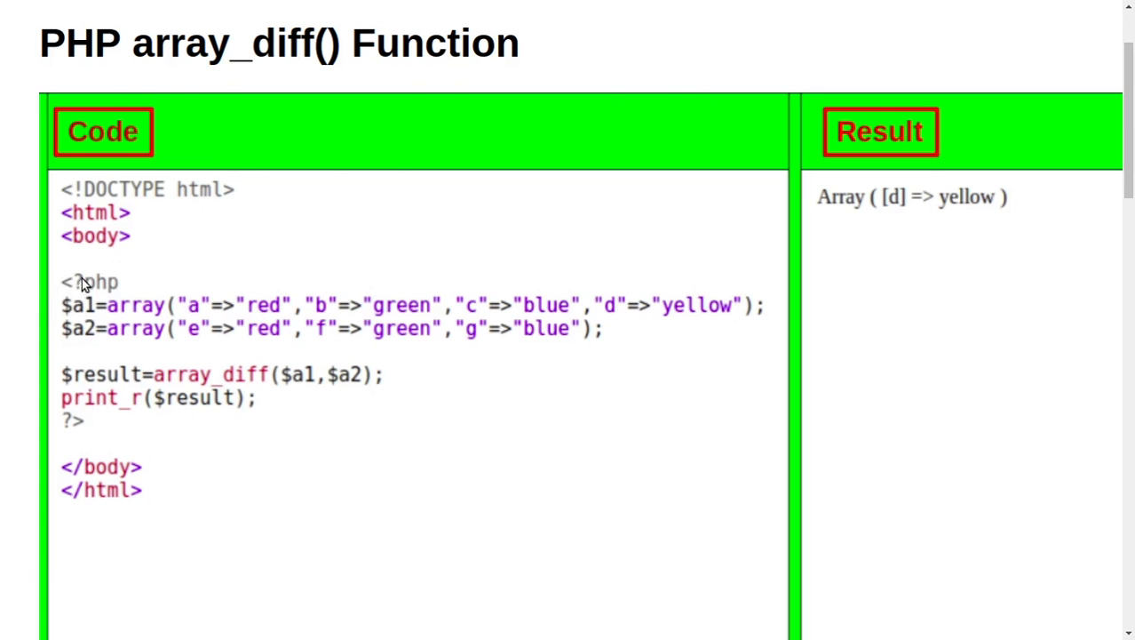
pyautogui.moveTo(69, 309)
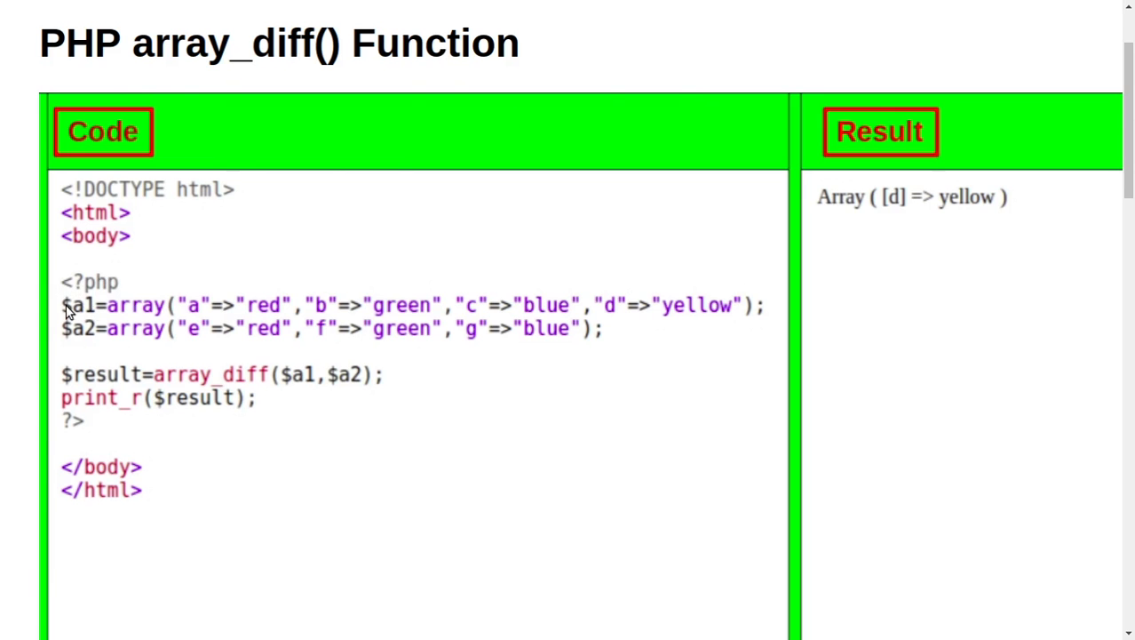
pyautogui.moveTo(84, 295)
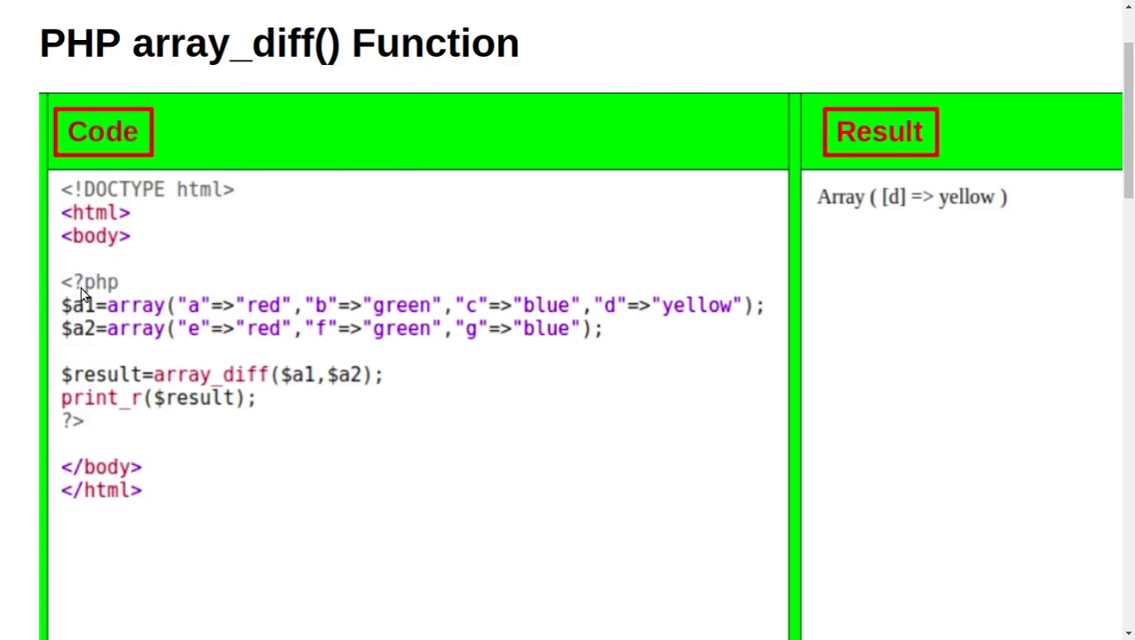
pyautogui.moveTo(71, 316)
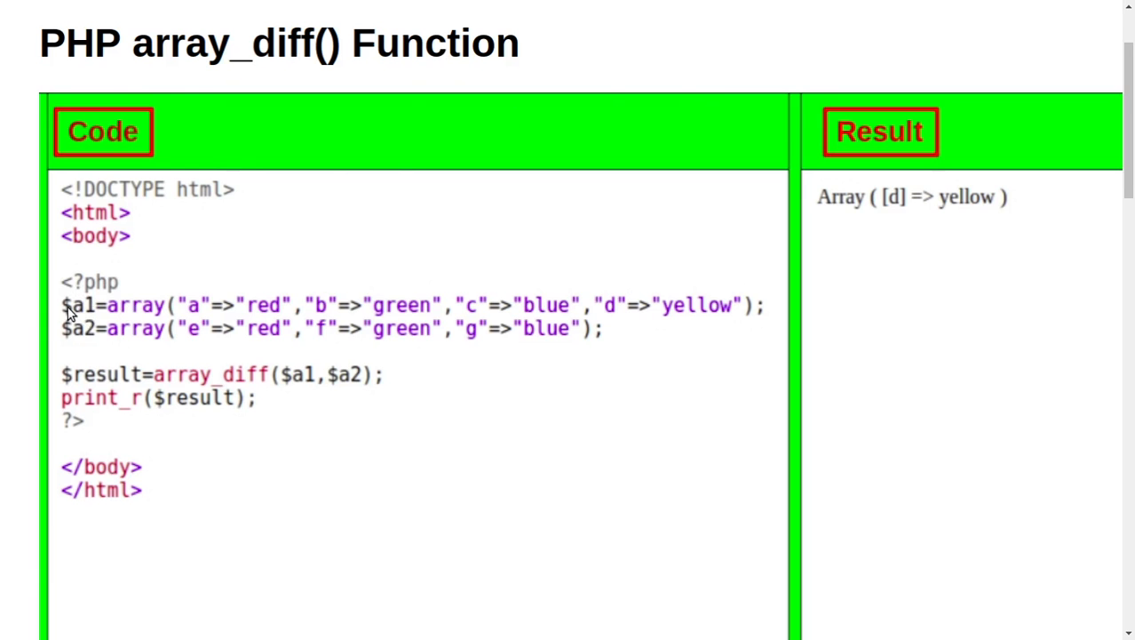
pyautogui.moveTo(82, 312)
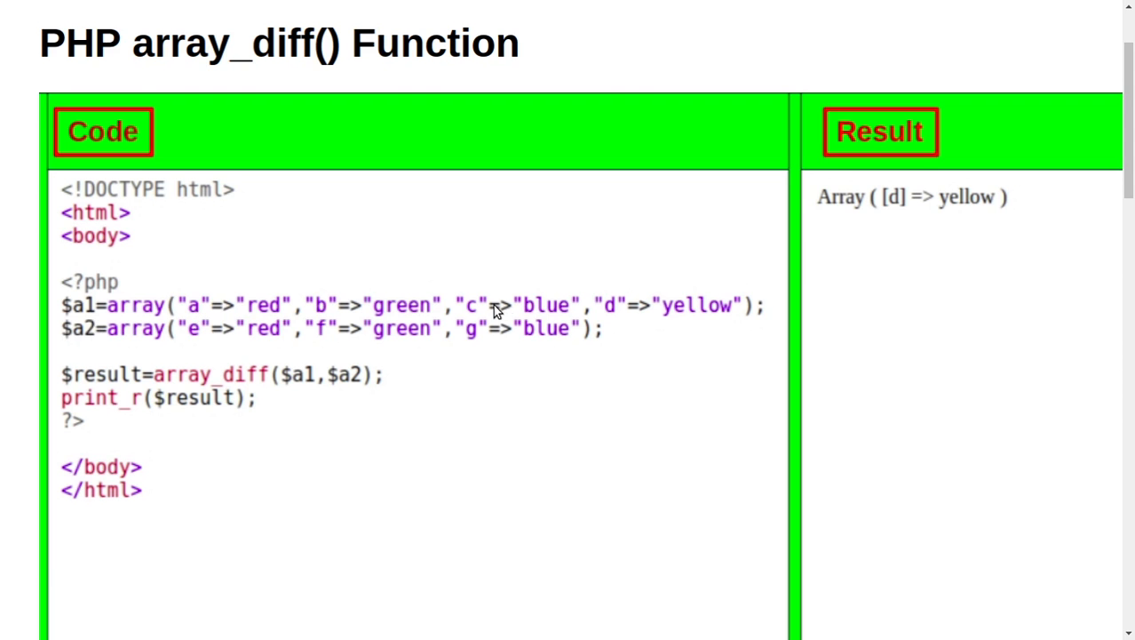
pyautogui.moveTo(706, 311)
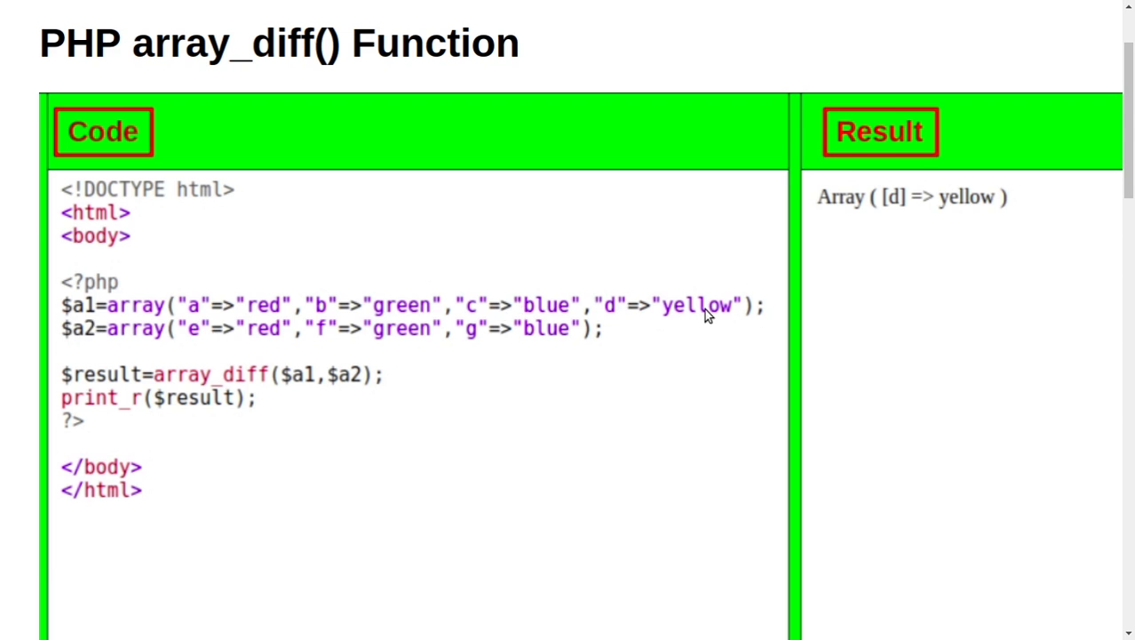
pyautogui.moveTo(570, 323)
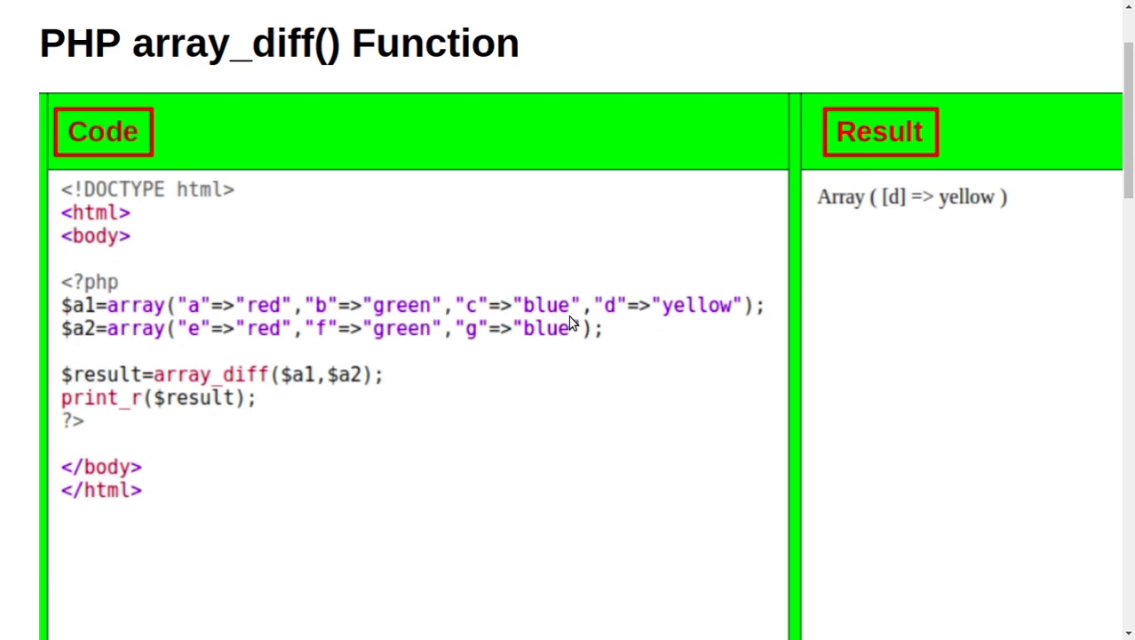
pyautogui.moveTo(635, 365)
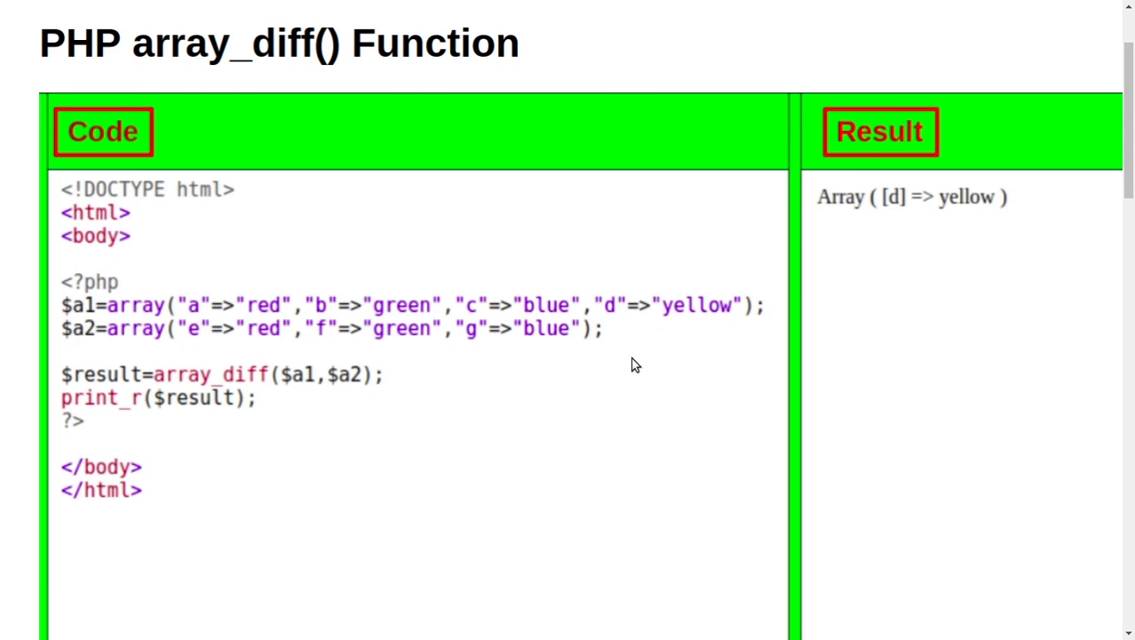
pyautogui.moveTo(602, 370)
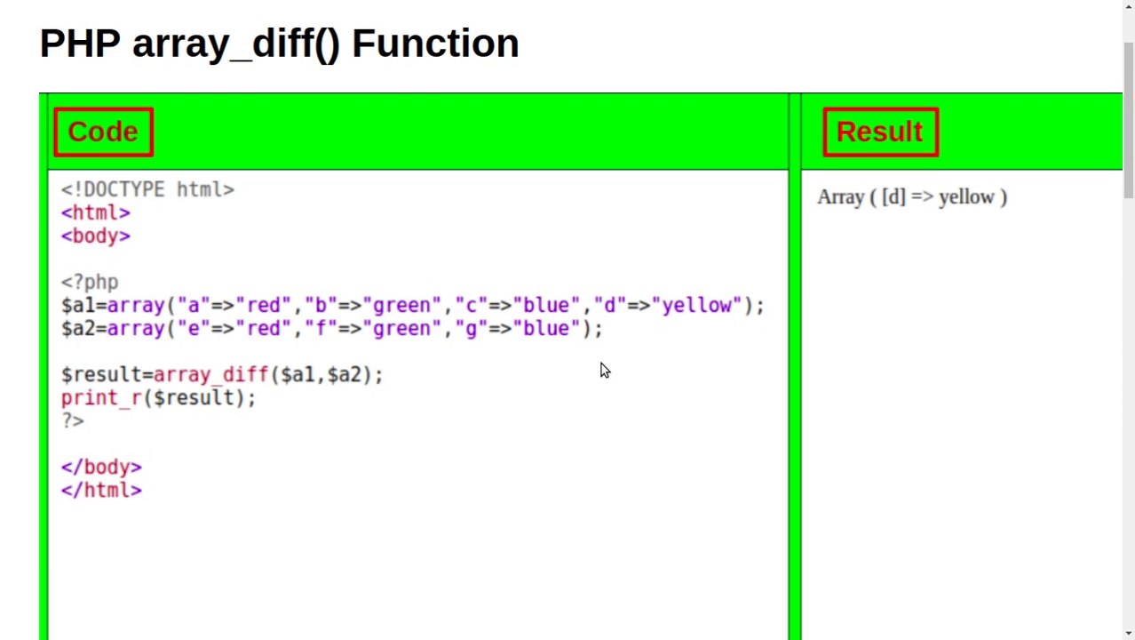
pyautogui.moveTo(225, 348)
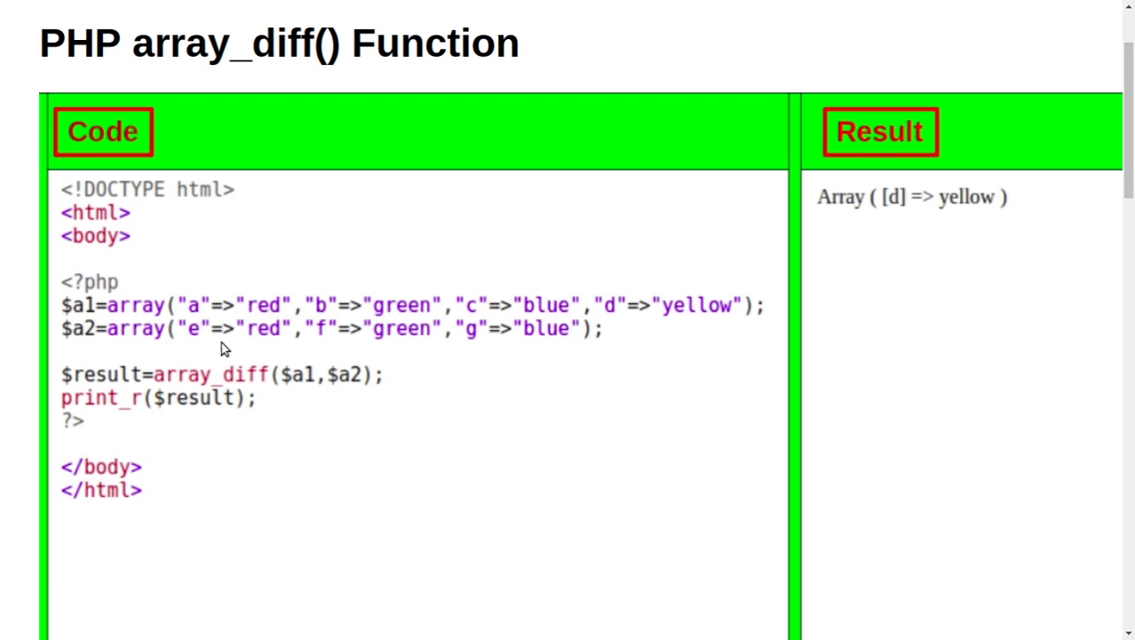
pyautogui.moveTo(111, 380)
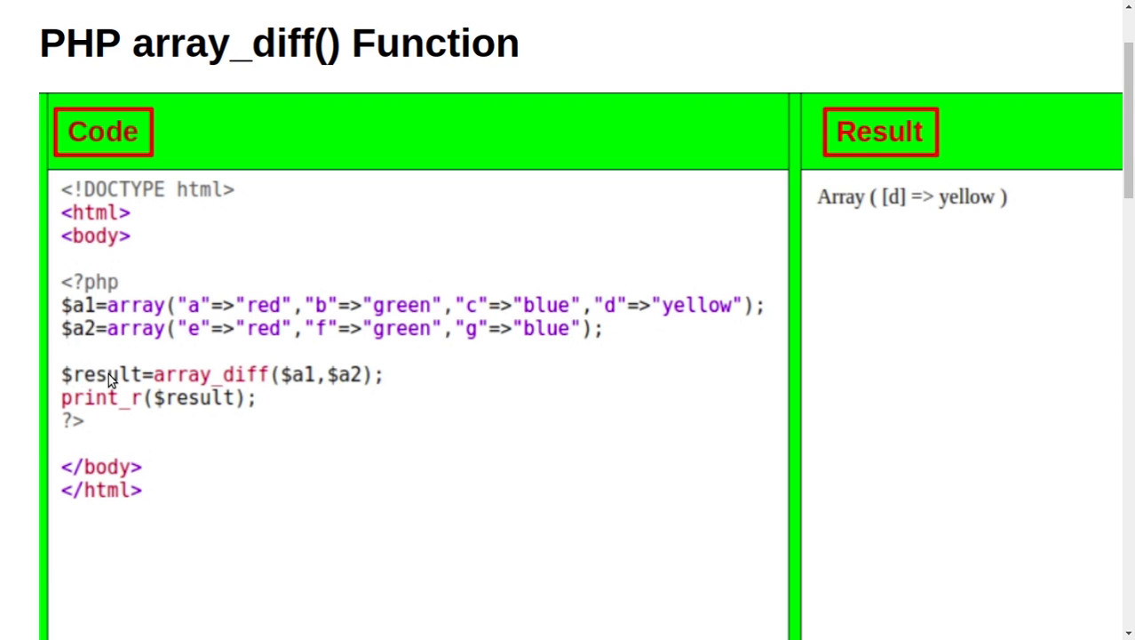
pyautogui.moveTo(293, 382)
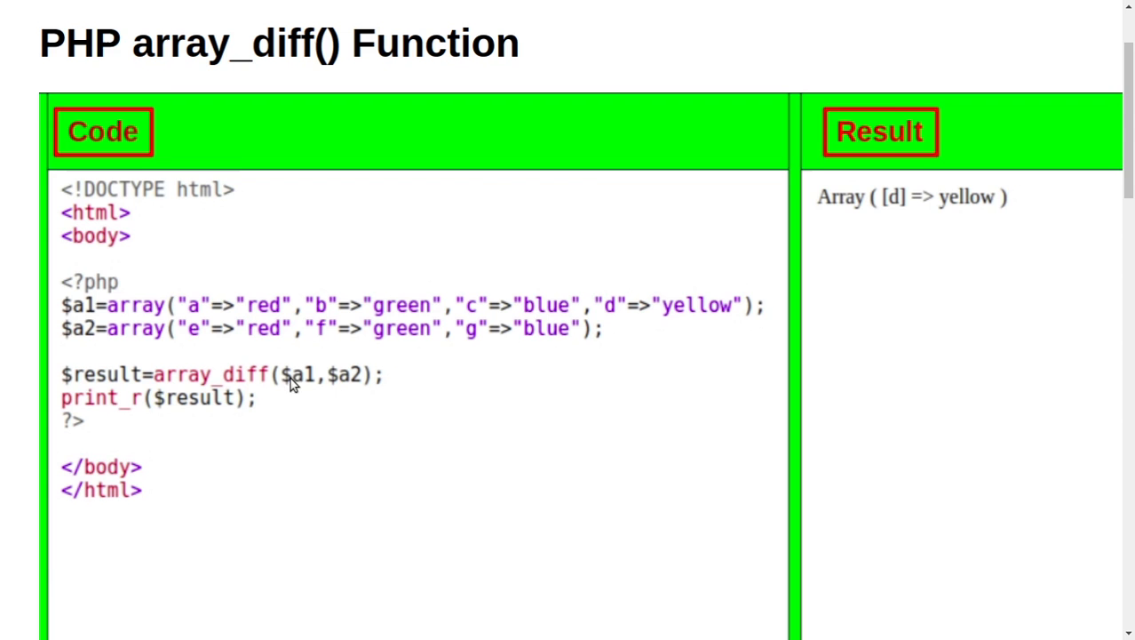
pyautogui.moveTo(353, 386)
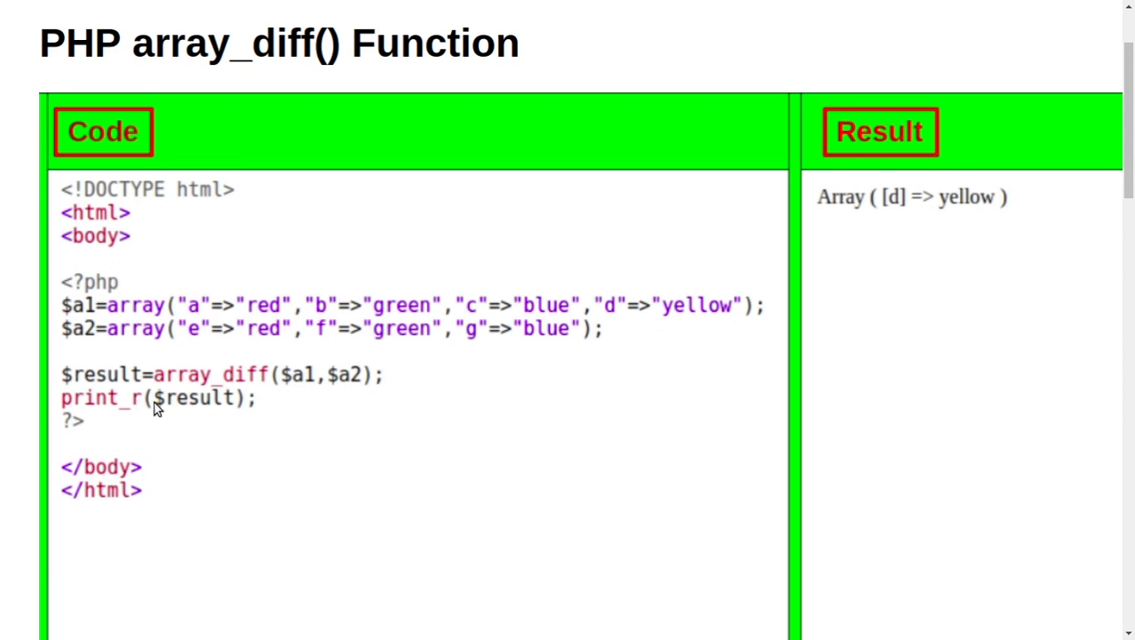
pyautogui.moveTo(199, 405)
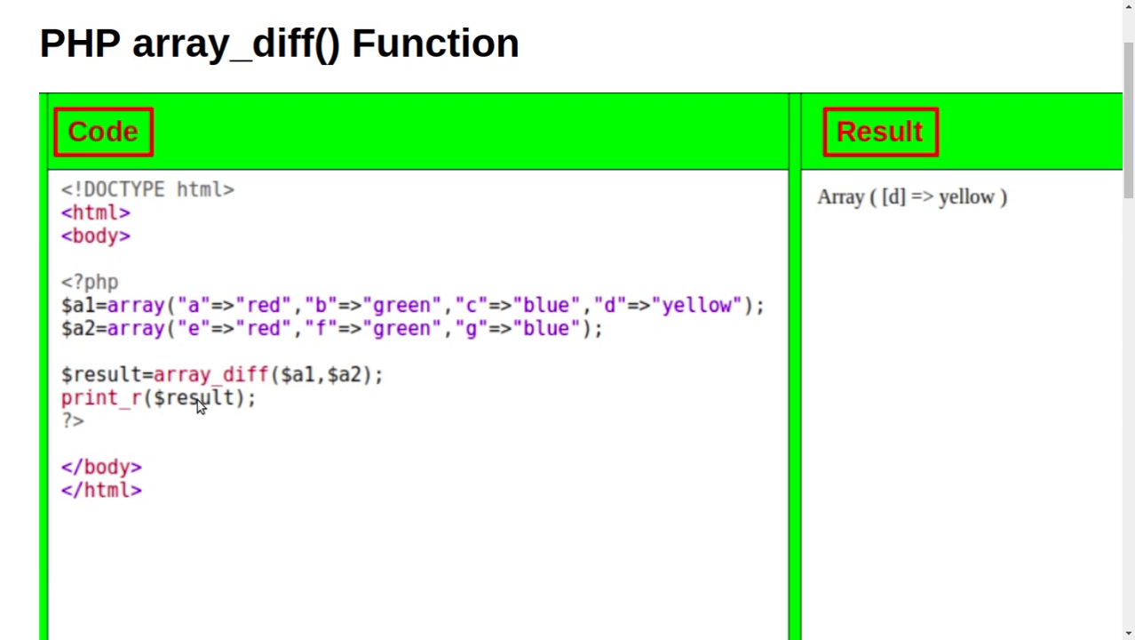
pyautogui.moveTo(345, 384)
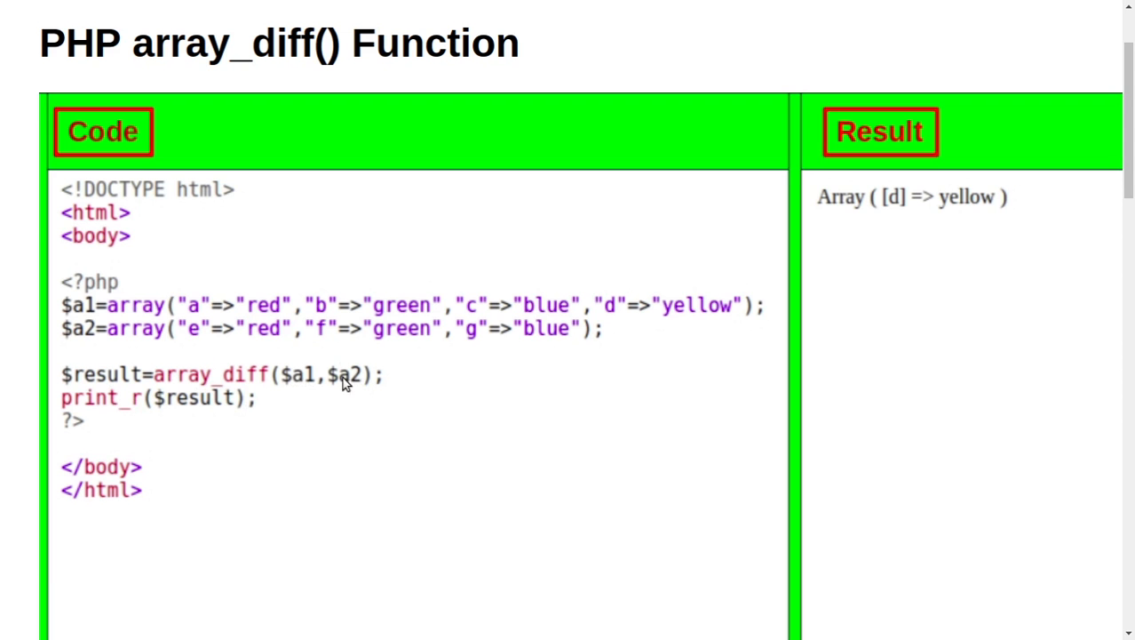
pyautogui.moveTo(228, 397)
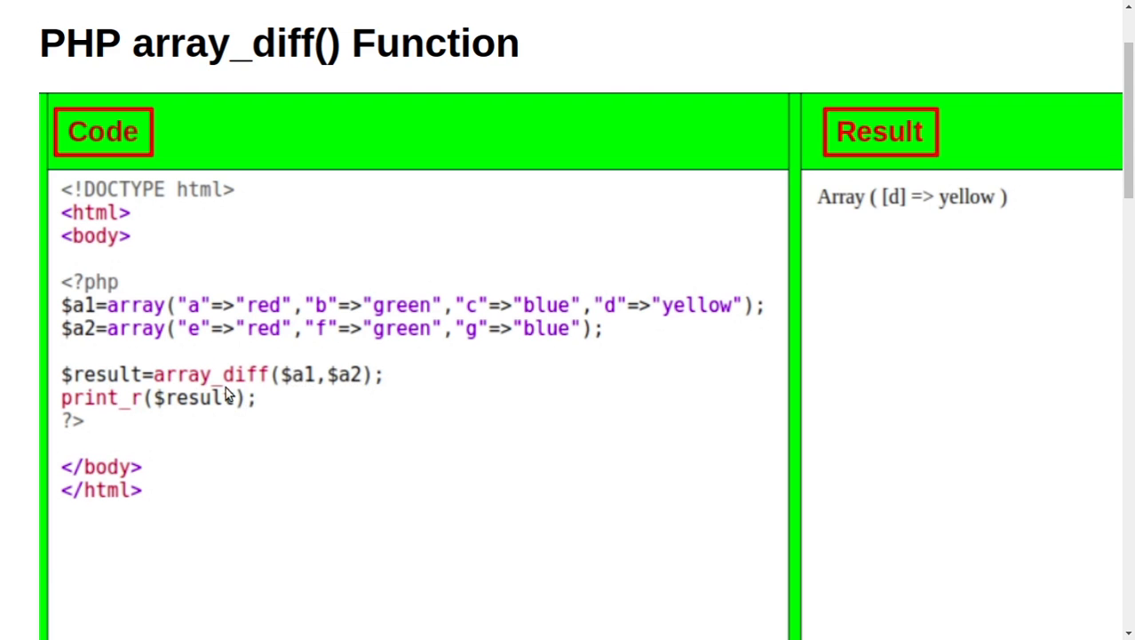
pyautogui.moveTo(835, 210)
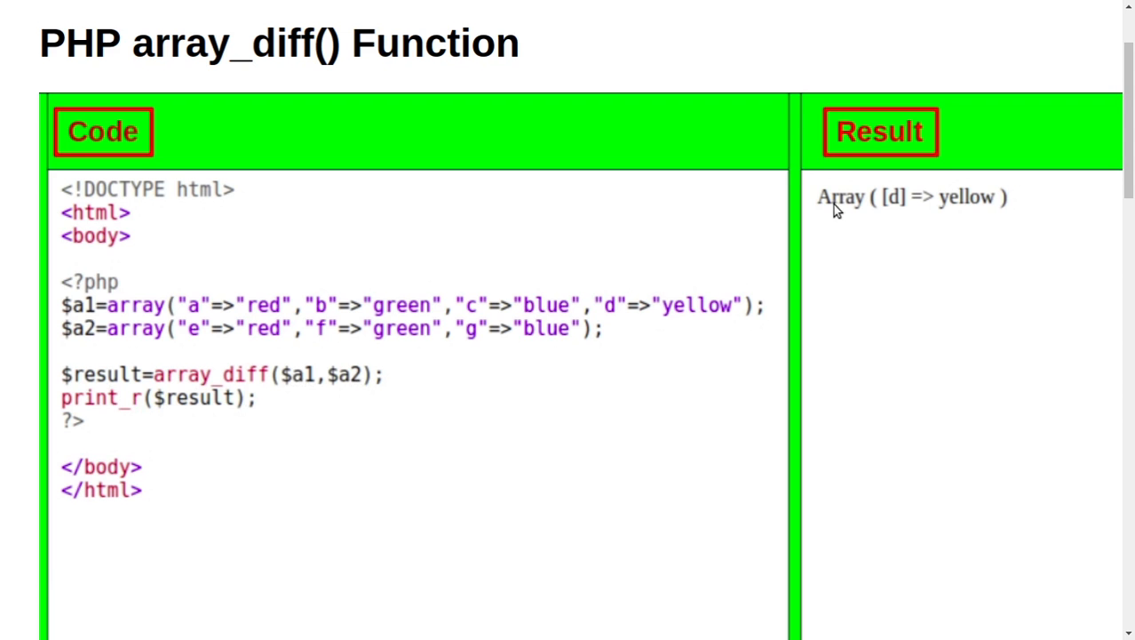
pyautogui.moveTo(823, 206)
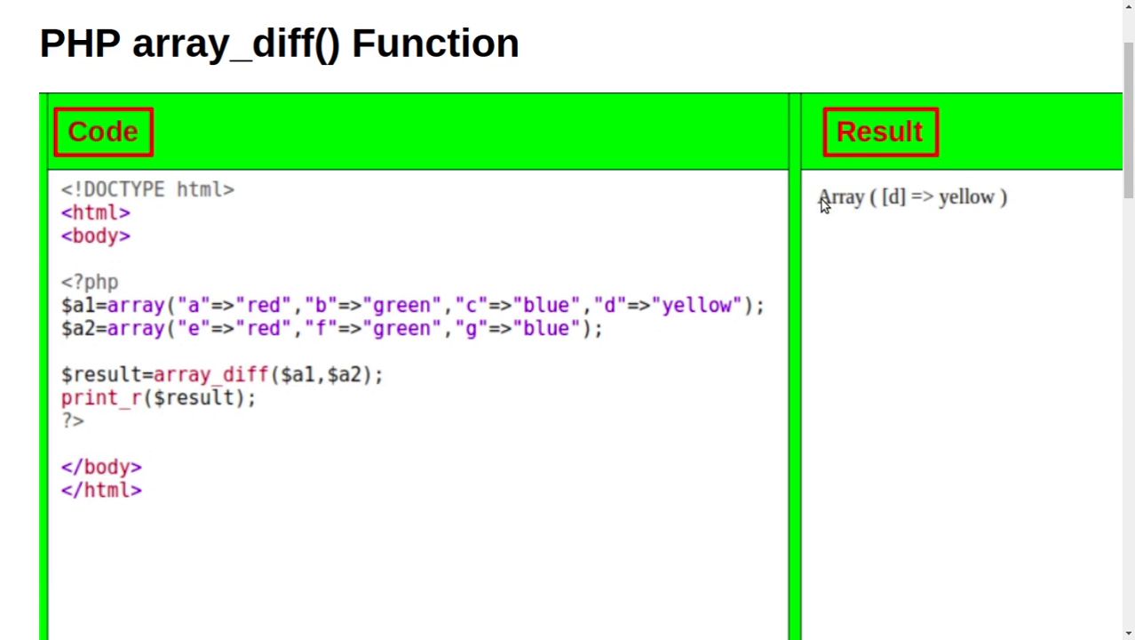
pyautogui.moveTo(971, 200)
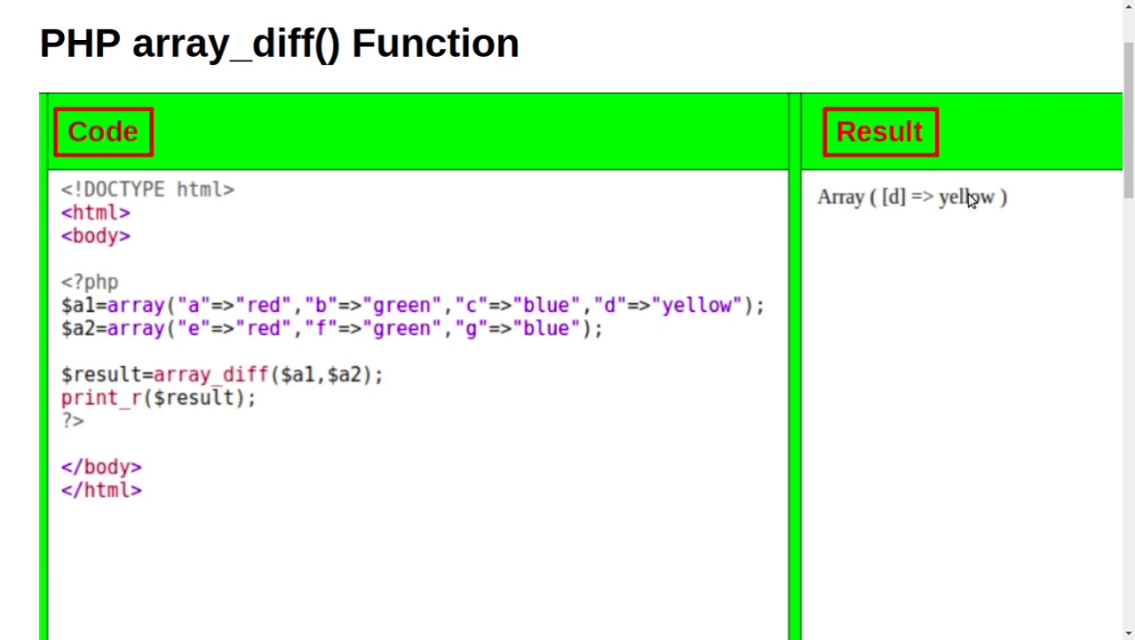
pyautogui.moveTo(302, 328)
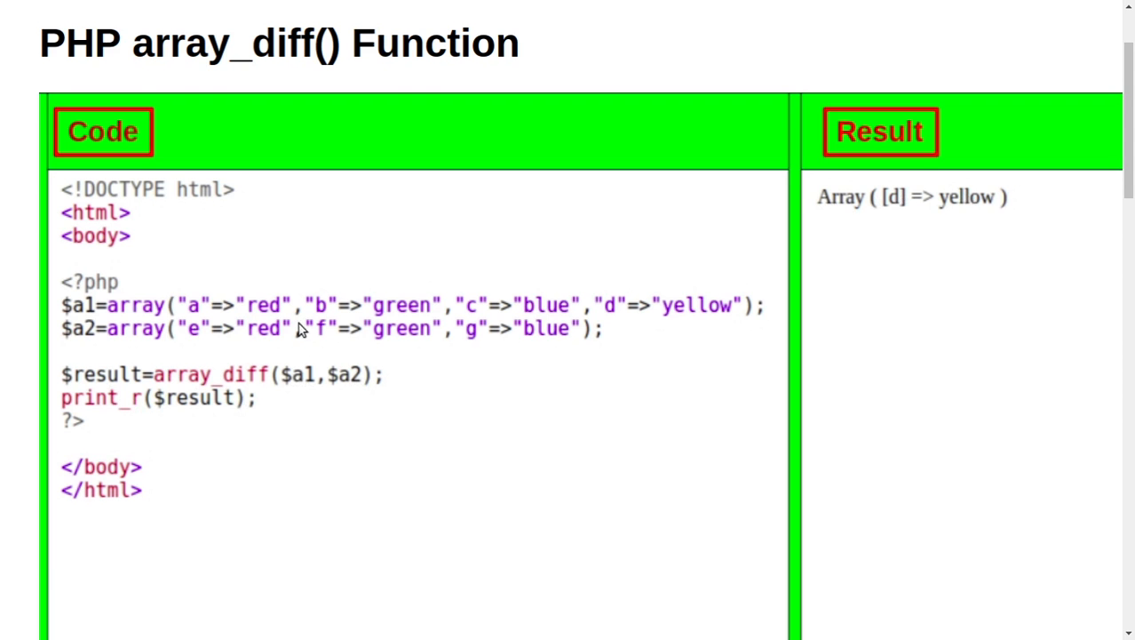
pyautogui.moveTo(100, 343)
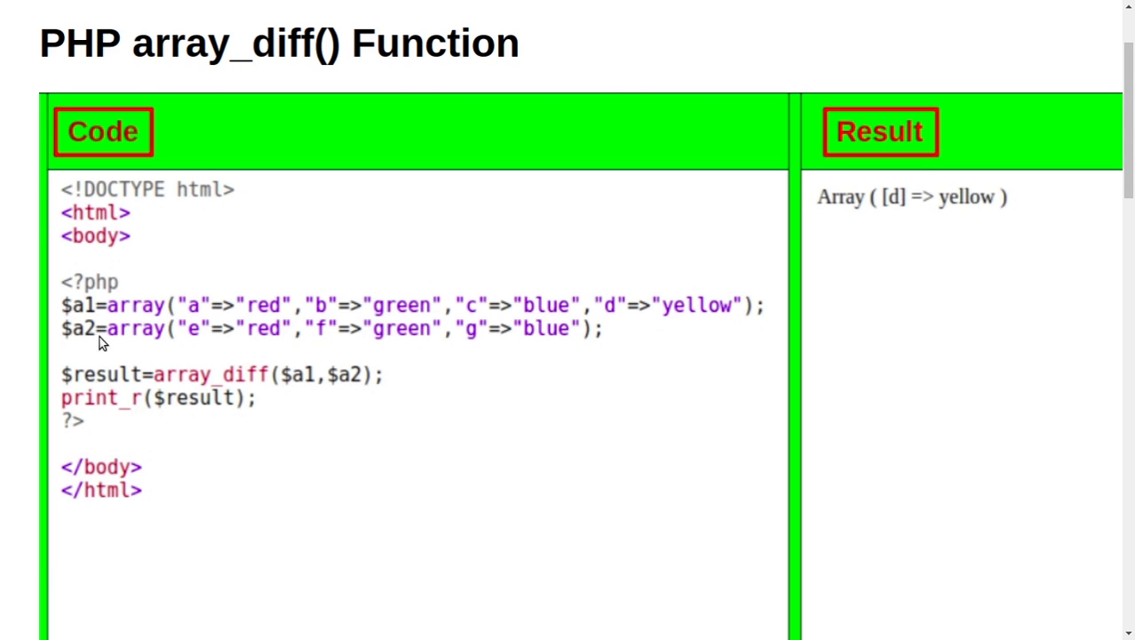
pyautogui.moveTo(180, 333)
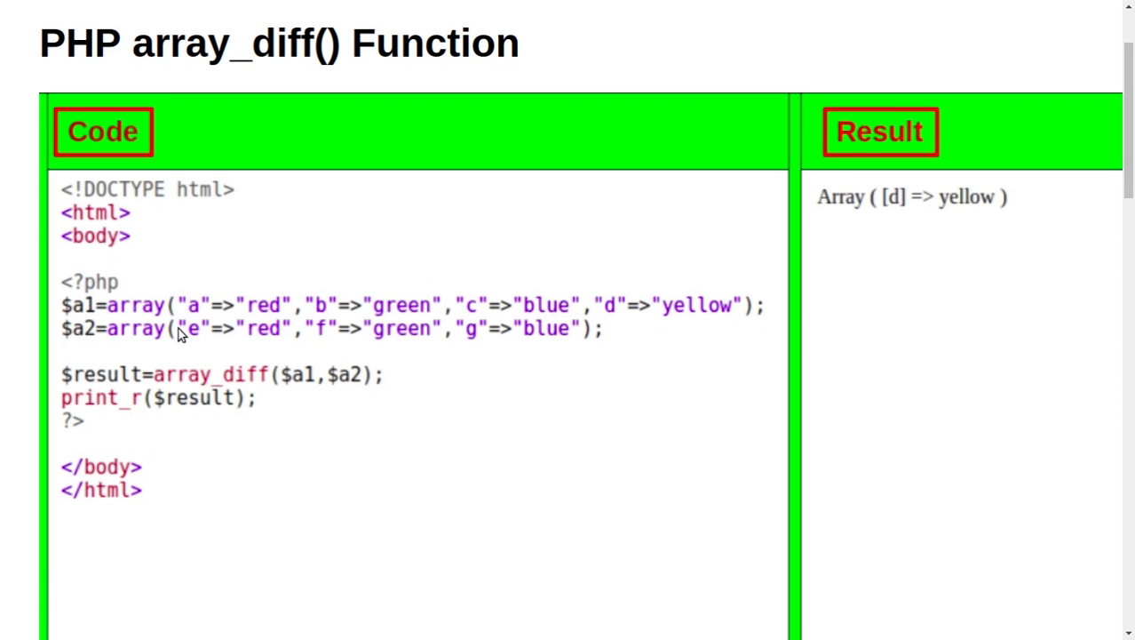
pyautogui.moveTo(590, 329)
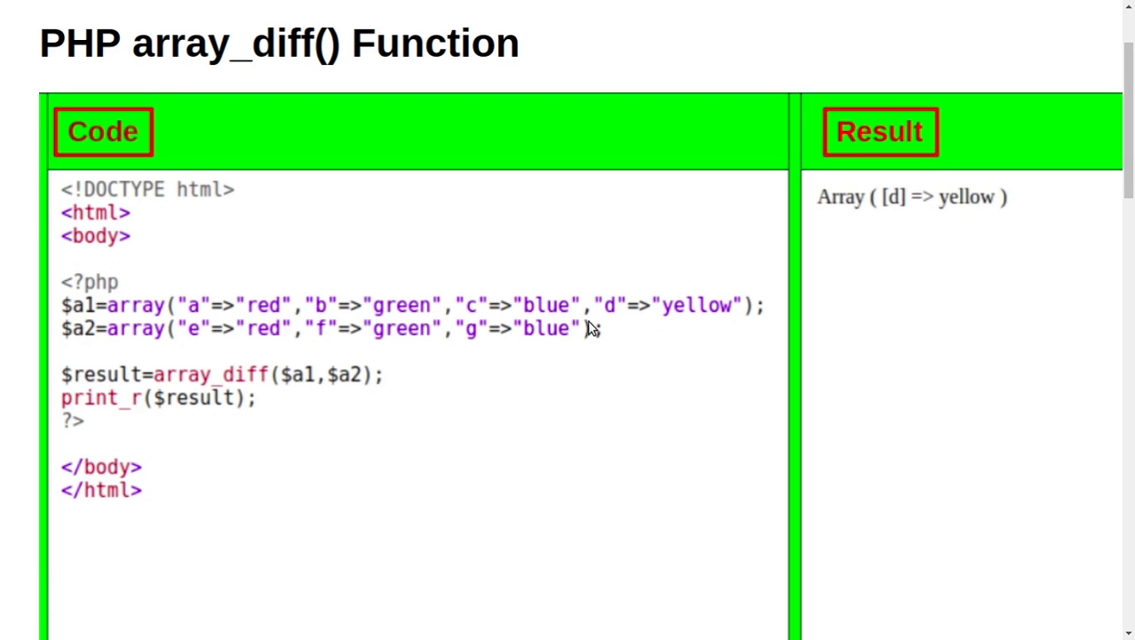
pyautogui.moveTo(487, 327)
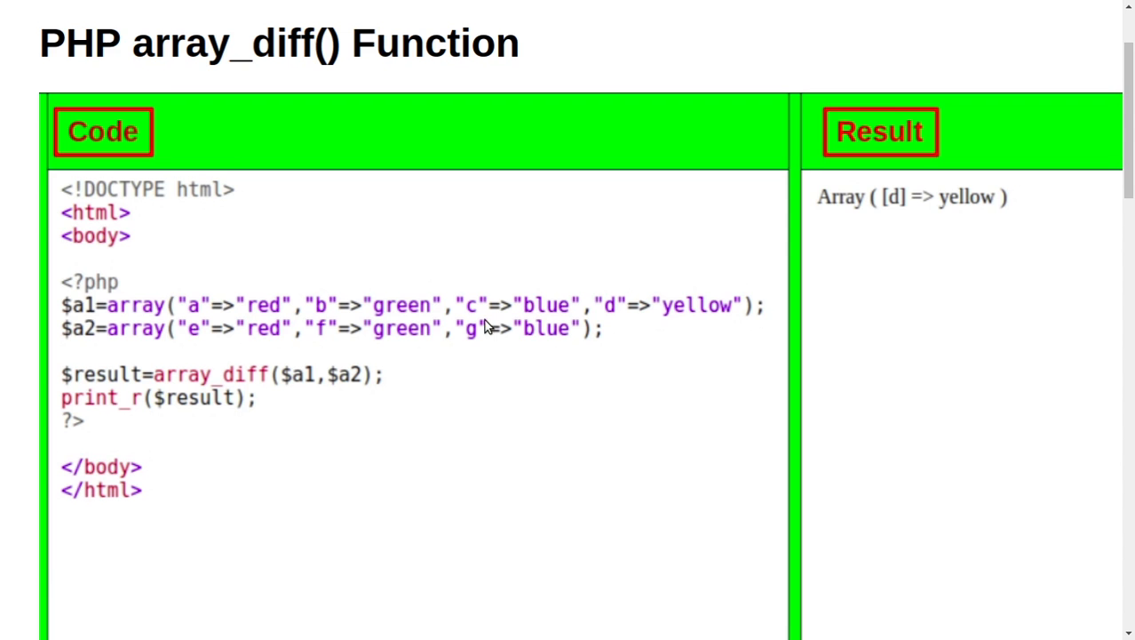
pyautogui.moveTo(111, 333)
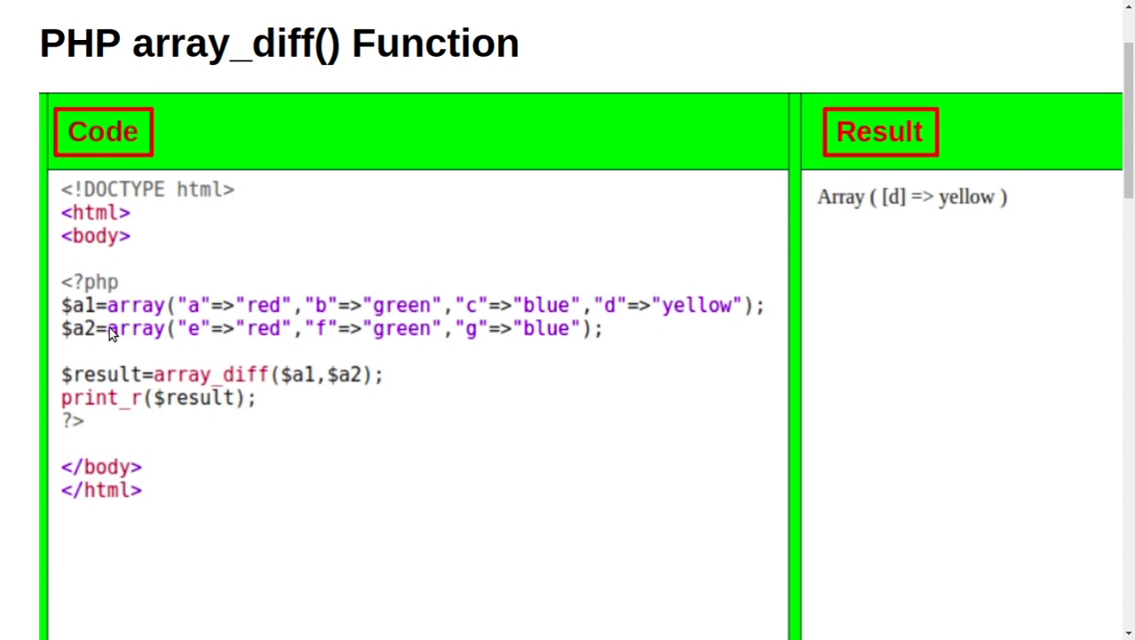
pyautogui.moveTo(331, 330)
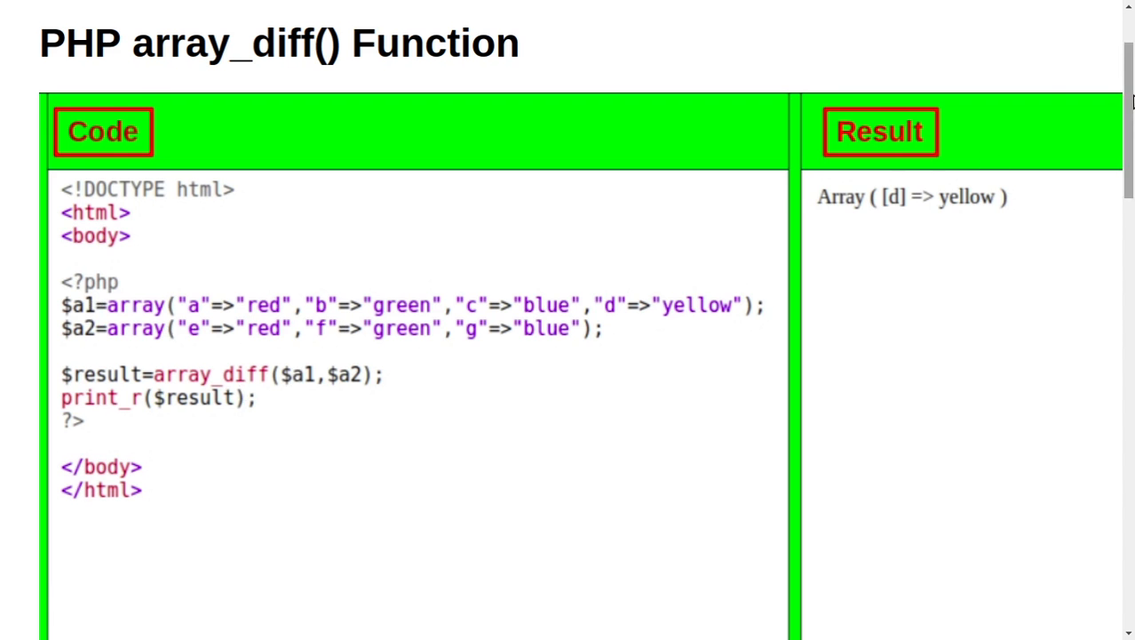
pyautogui.scroll(-3)
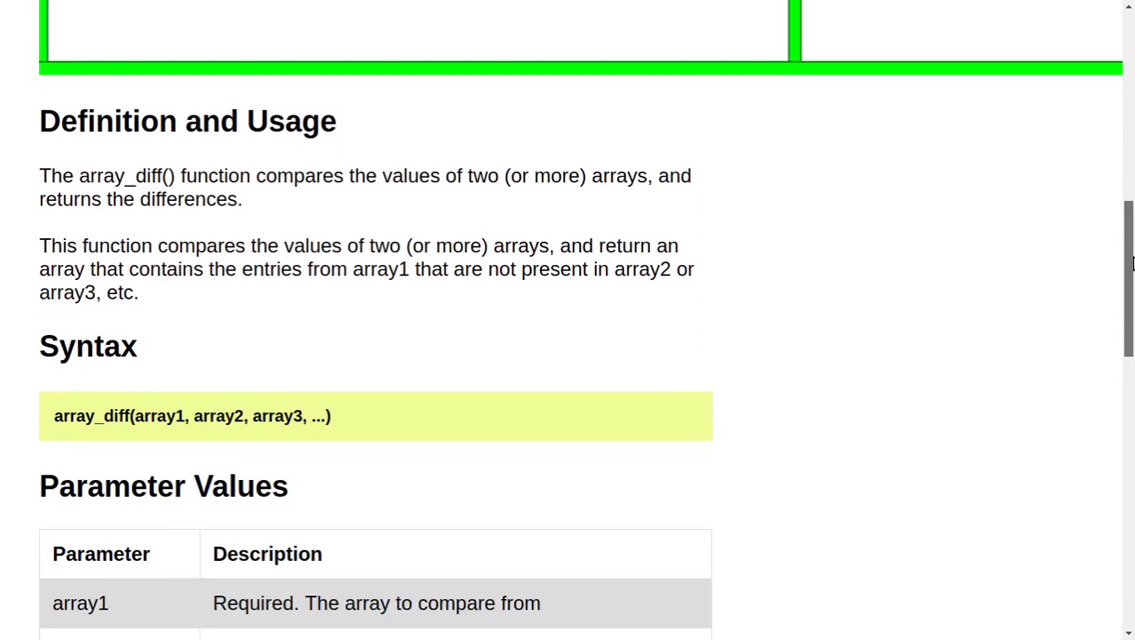
pyautogui.scroll(-3)
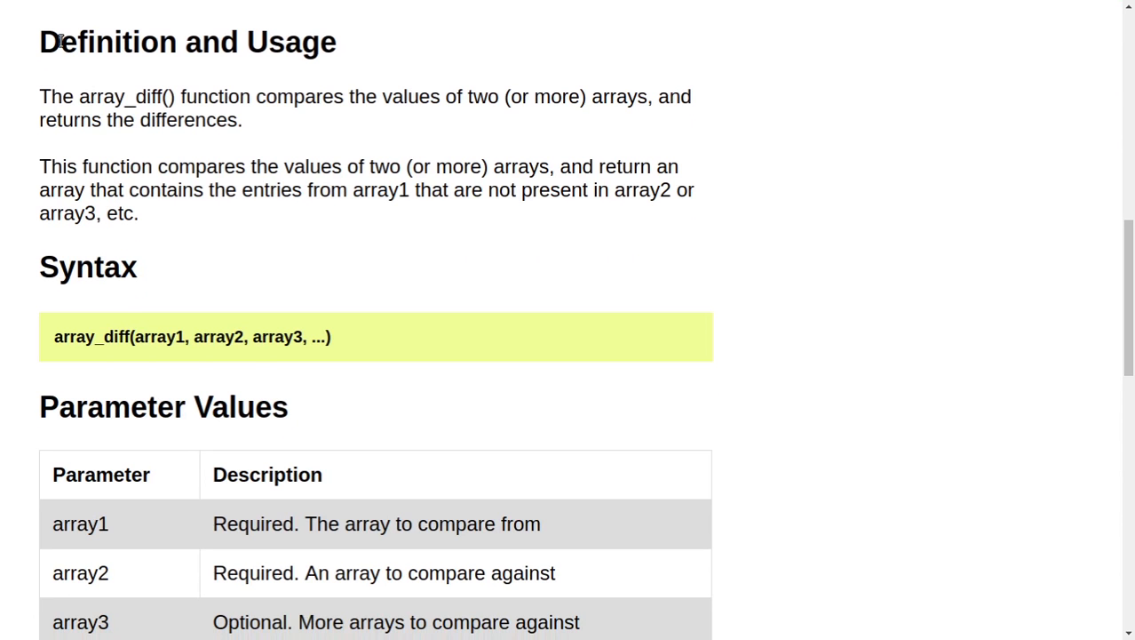
pyautogui.moveTo(79, 126)
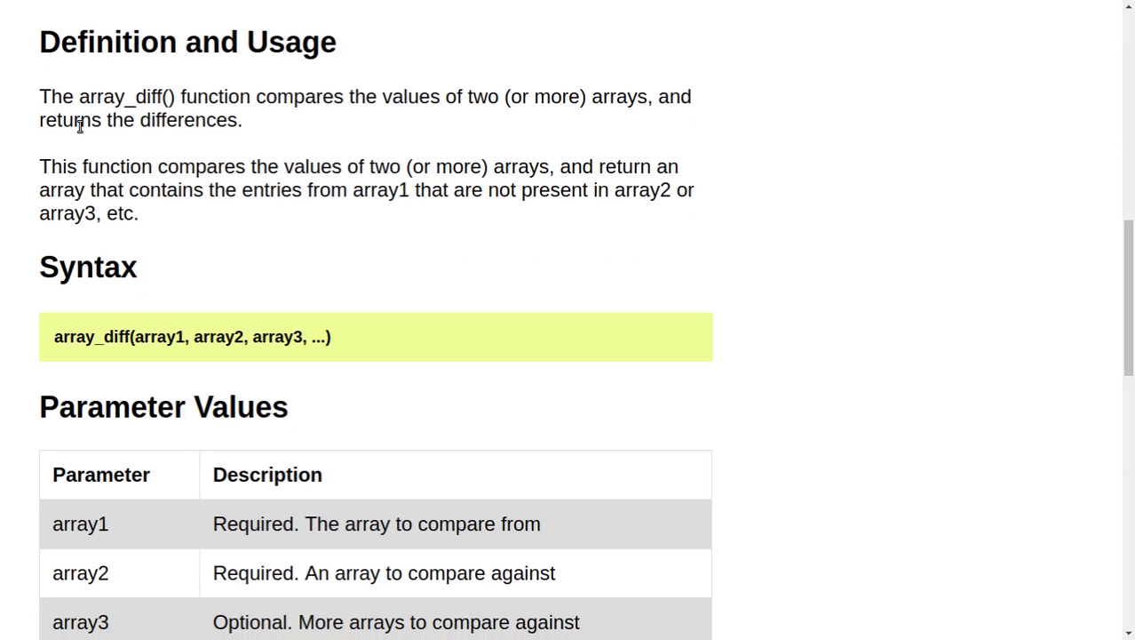
pyautogui.moveTo(261, 115)
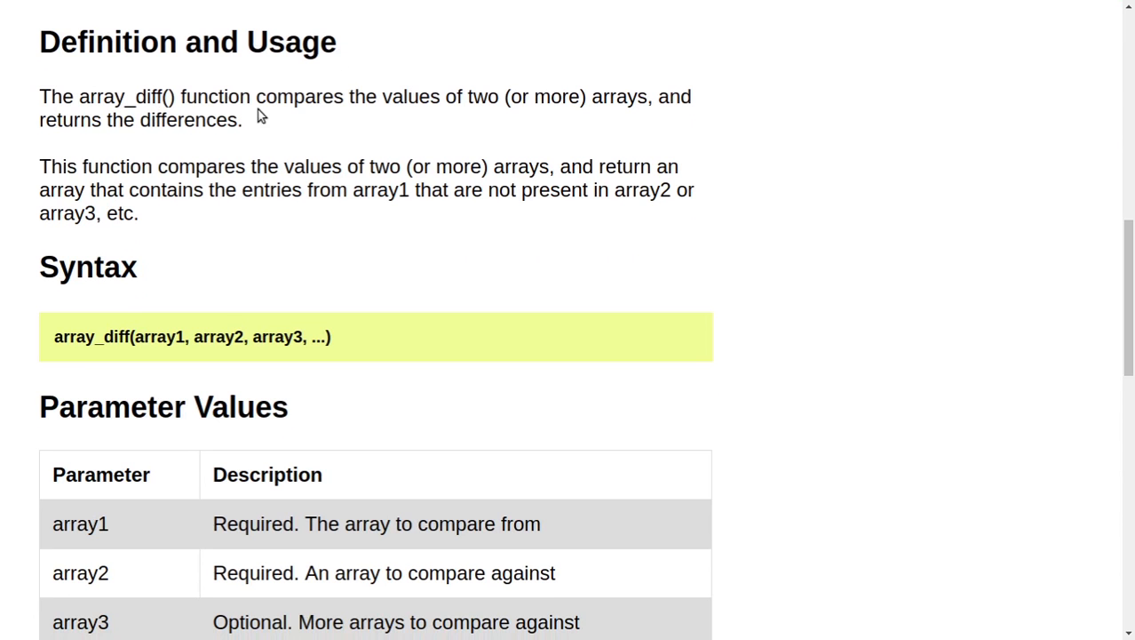
pyautogui.moveTo(487, 104)
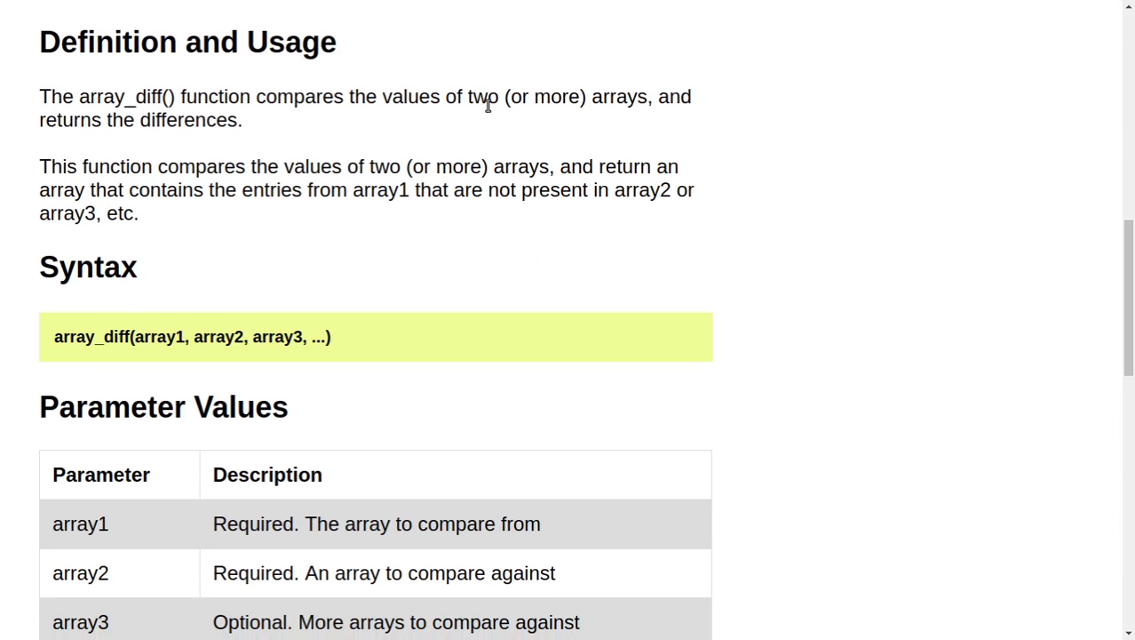
pyautogui.moveTo(682, 102)
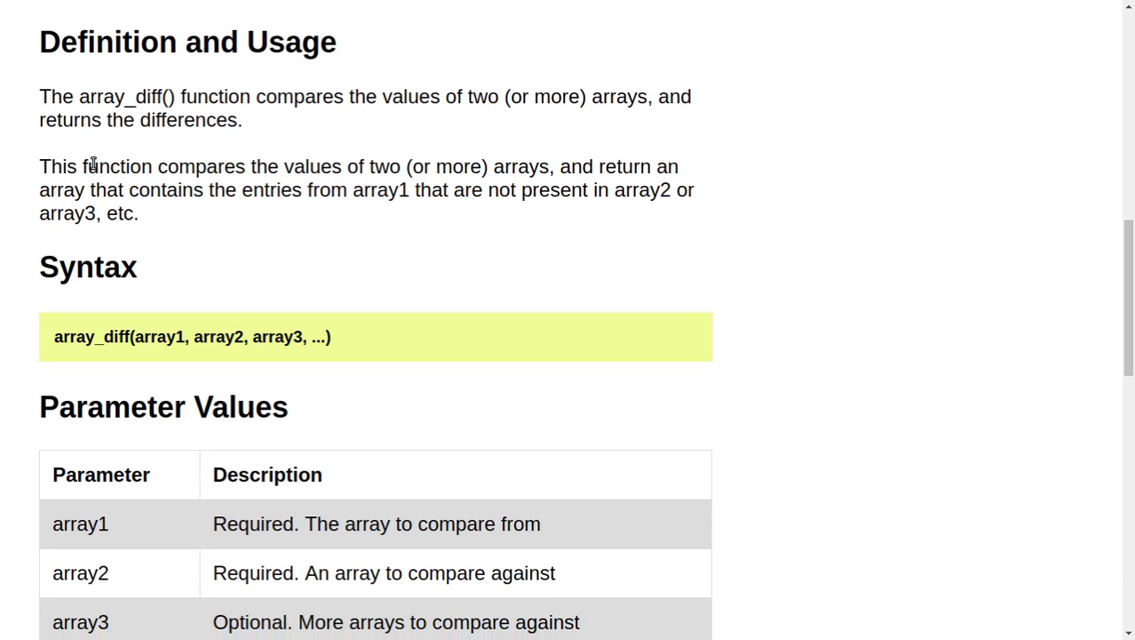
pyautogui.moveTo(78, 174)
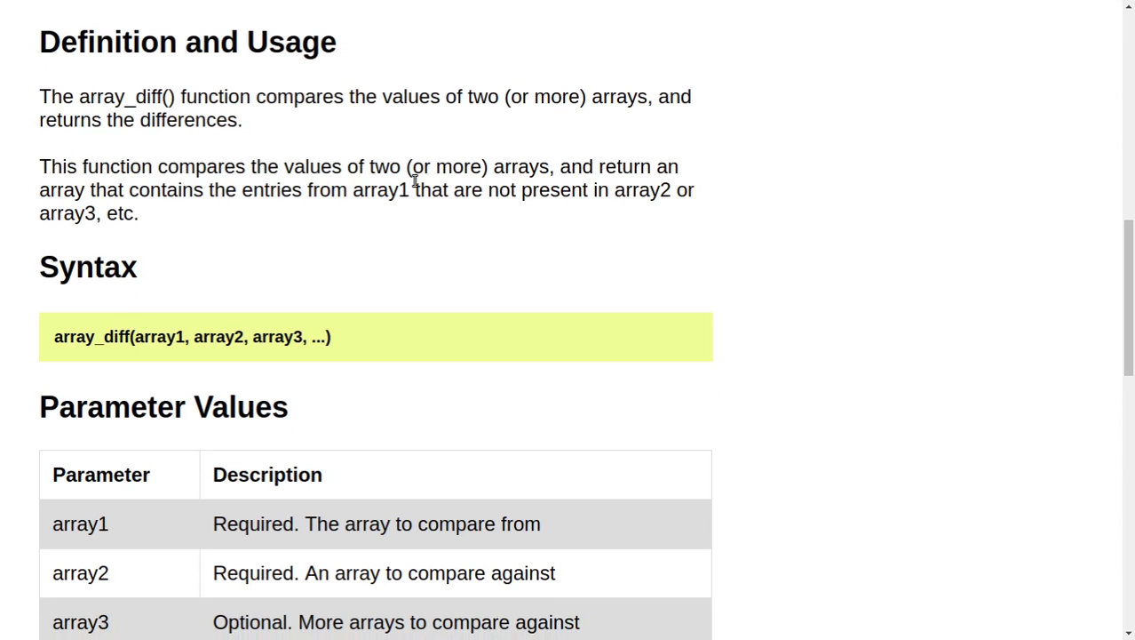
pyautogui.moveTo(668, 182)
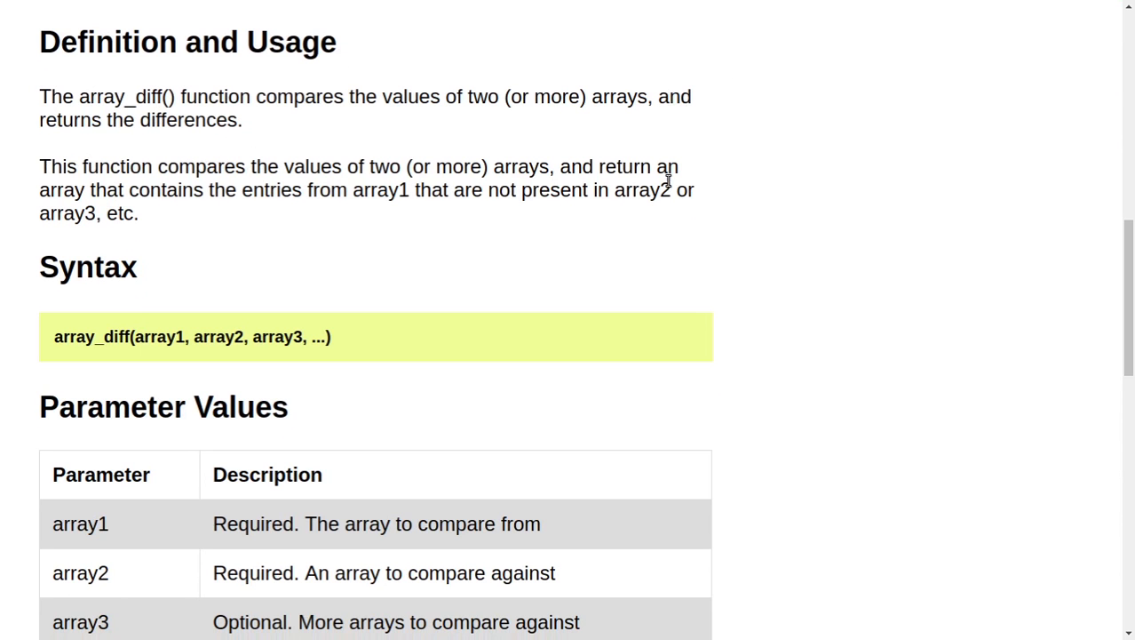
pyautogui.moveTo(231, 189)
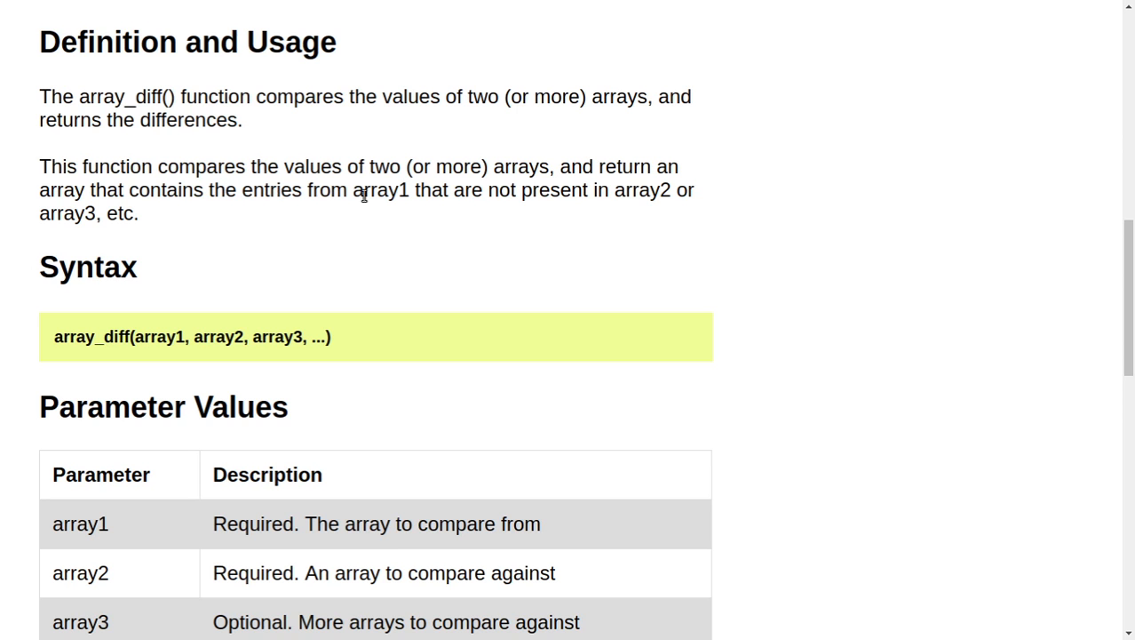
pyautogui.moveTo(520, 208)
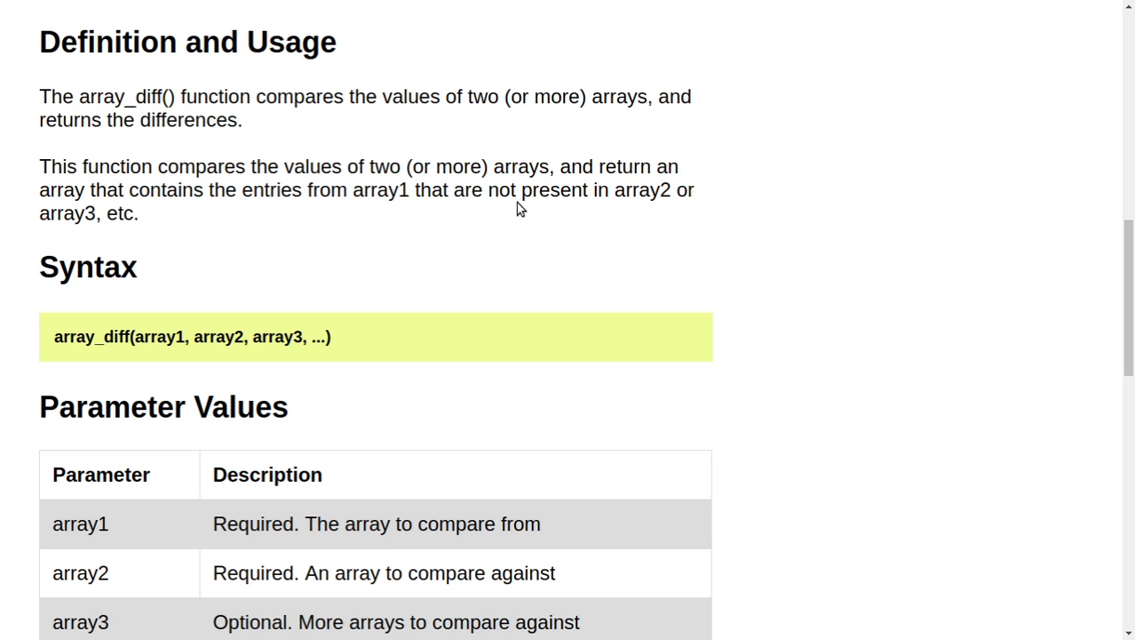
pyautogui.moveTo(318, 258)
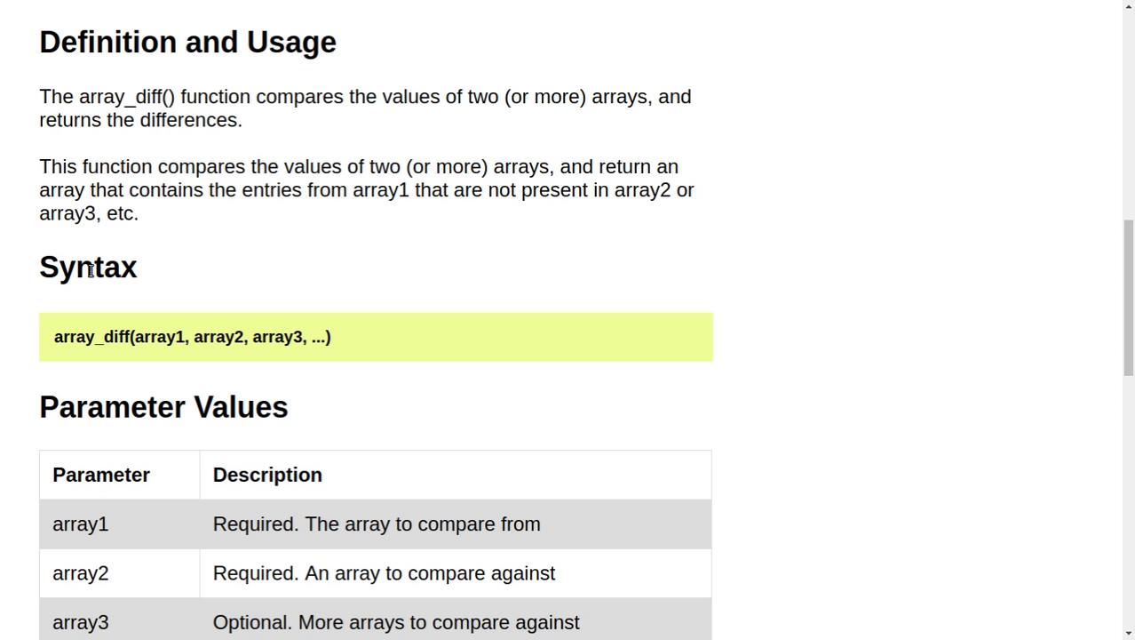
pyautogui.moveTo(116, 336)
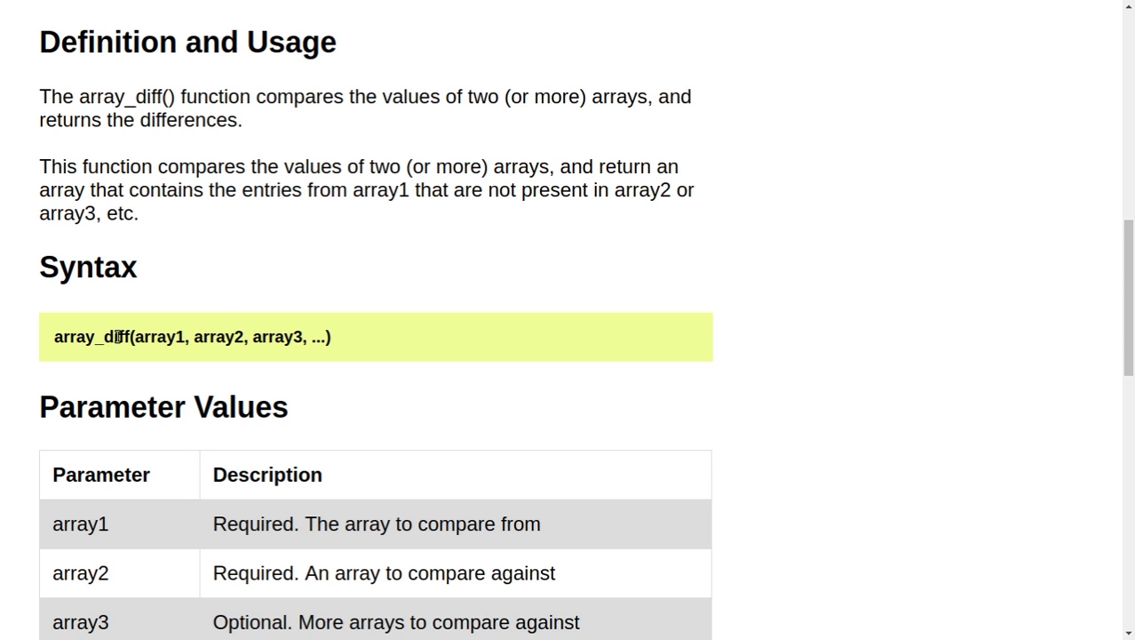
pyautogui.moveTo(255, 337)
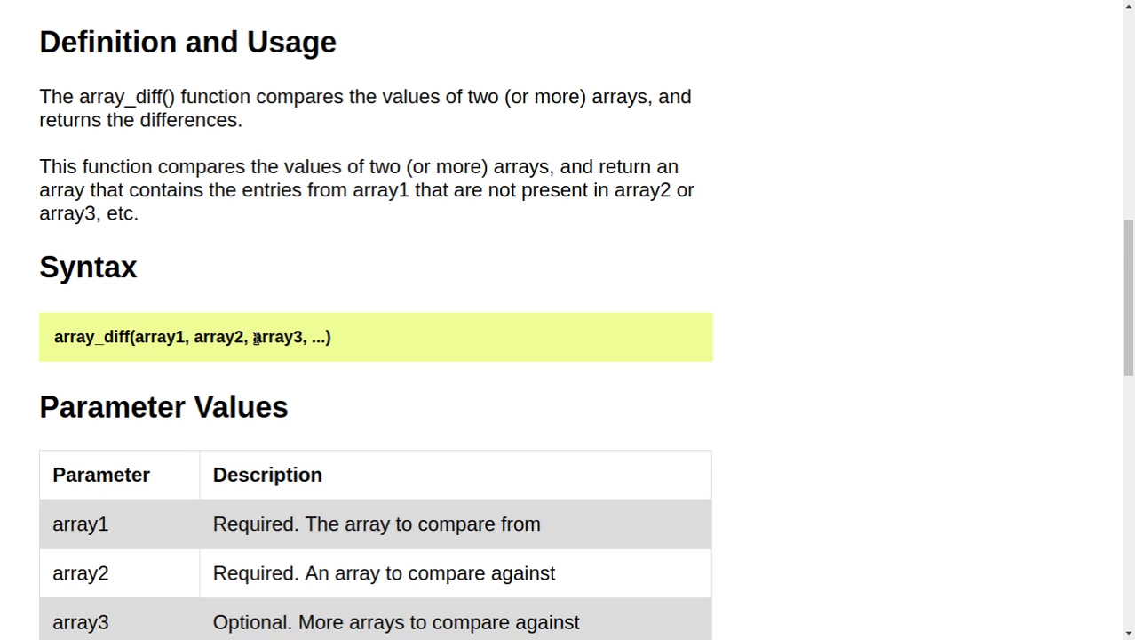
pyautogui.scroll(-3)
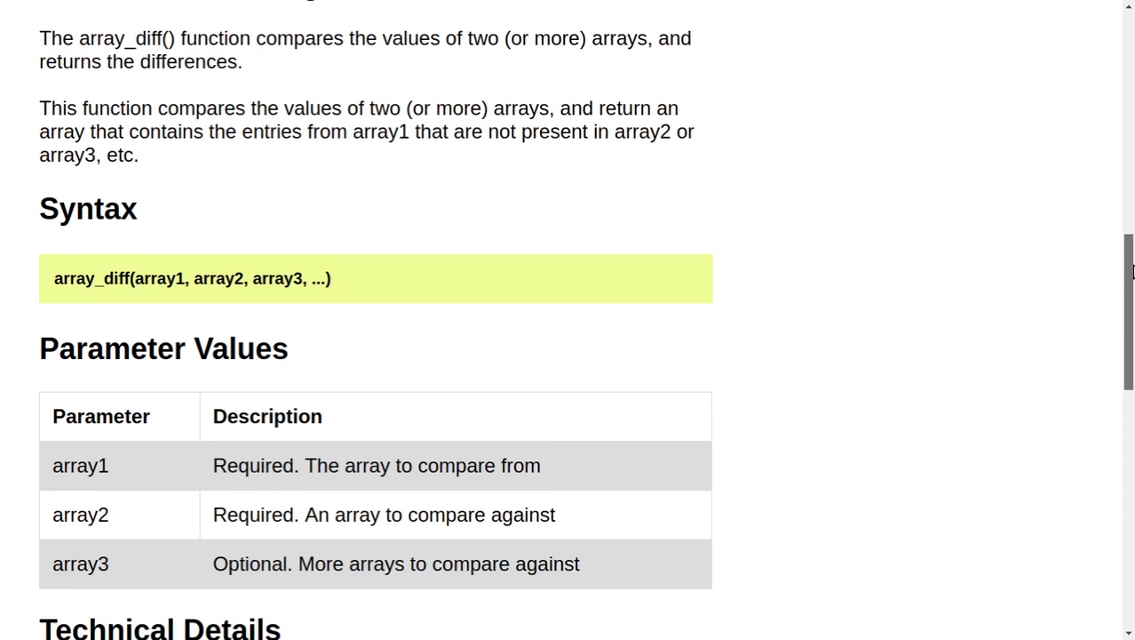
pyautogui.scroll(-3)
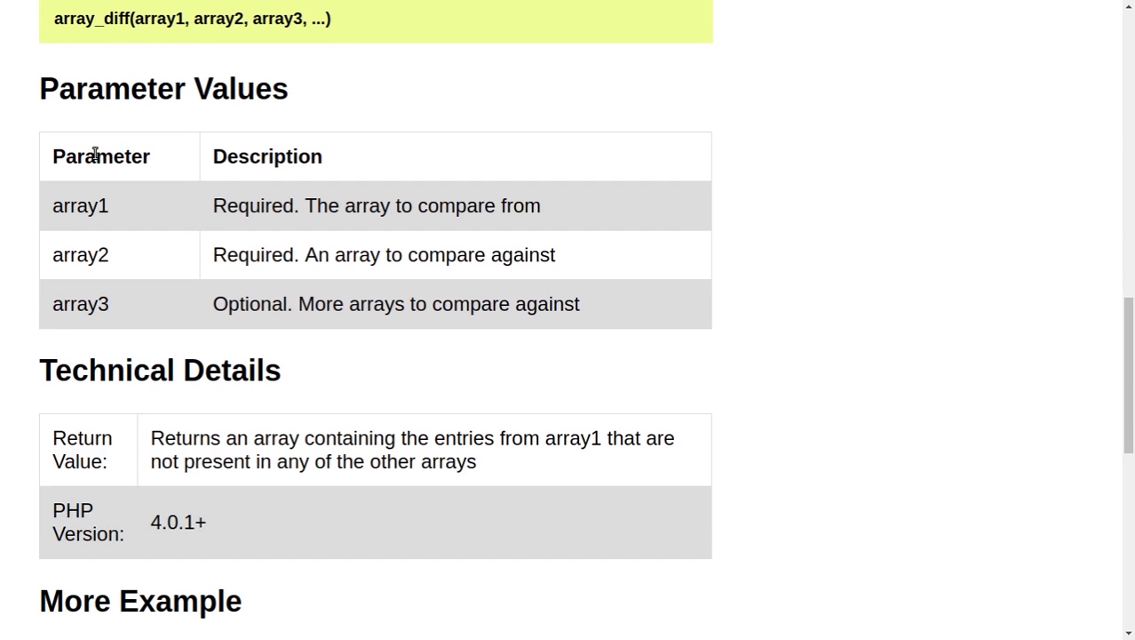
pyautogui.moveTo(138, 266)
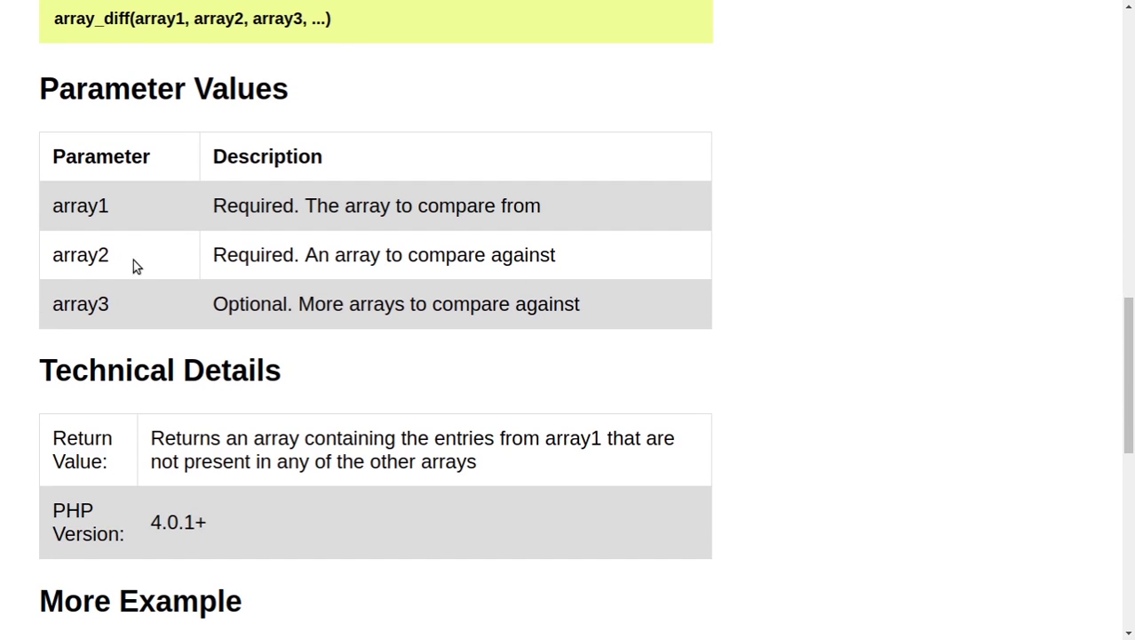
pyautogui.moveTo(256, 208)
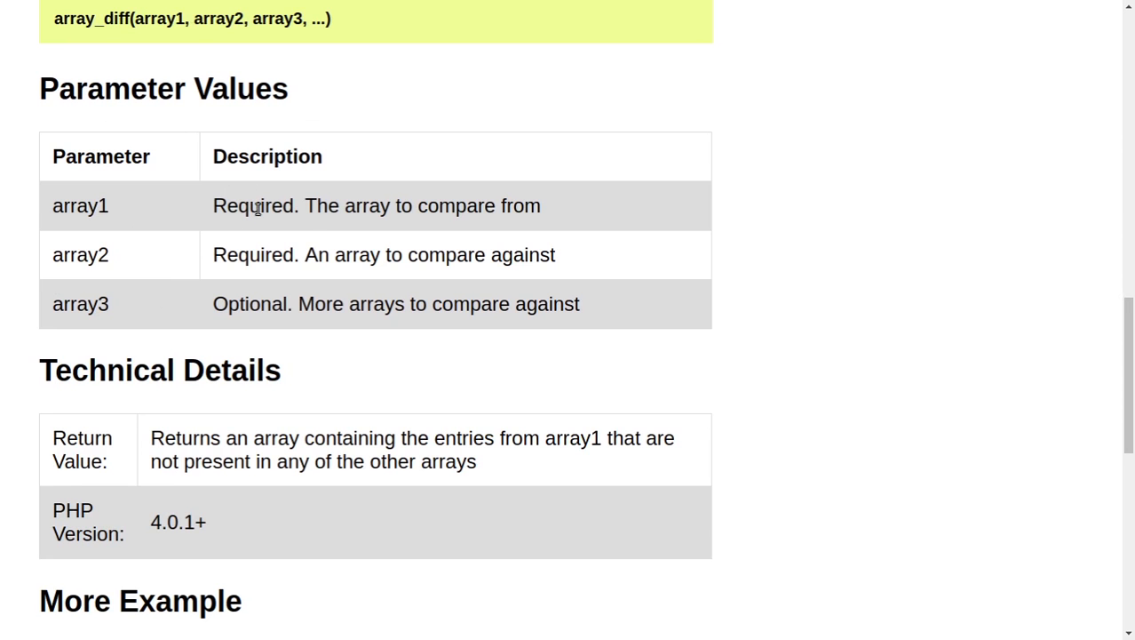
pyautogui.moveTo(534, 211)
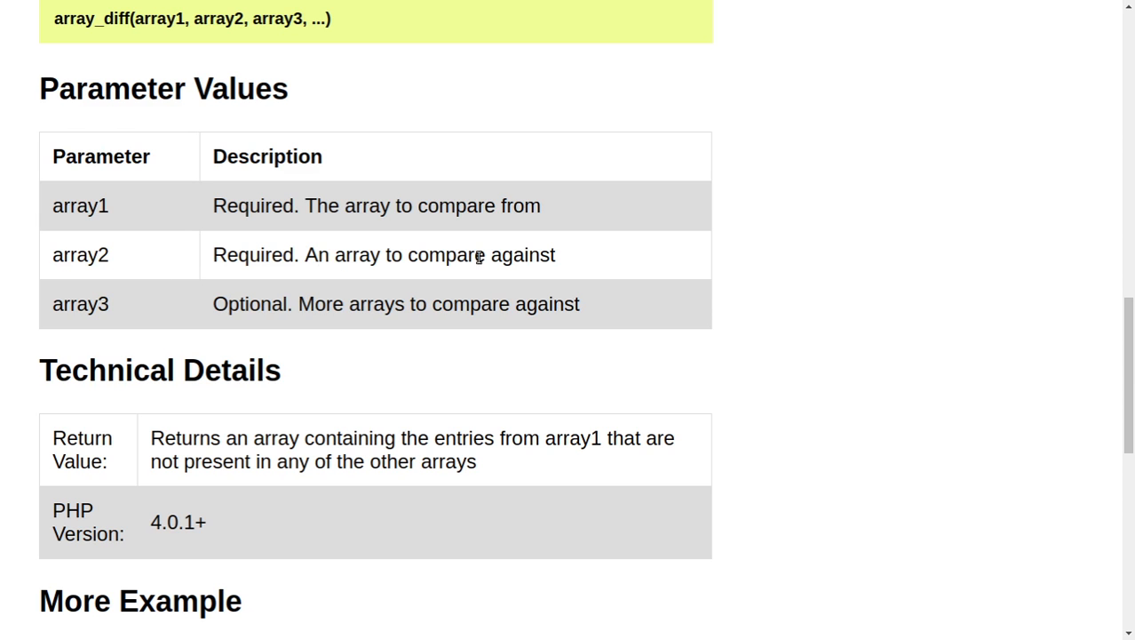
pyautogui.moveTo(175, 323)
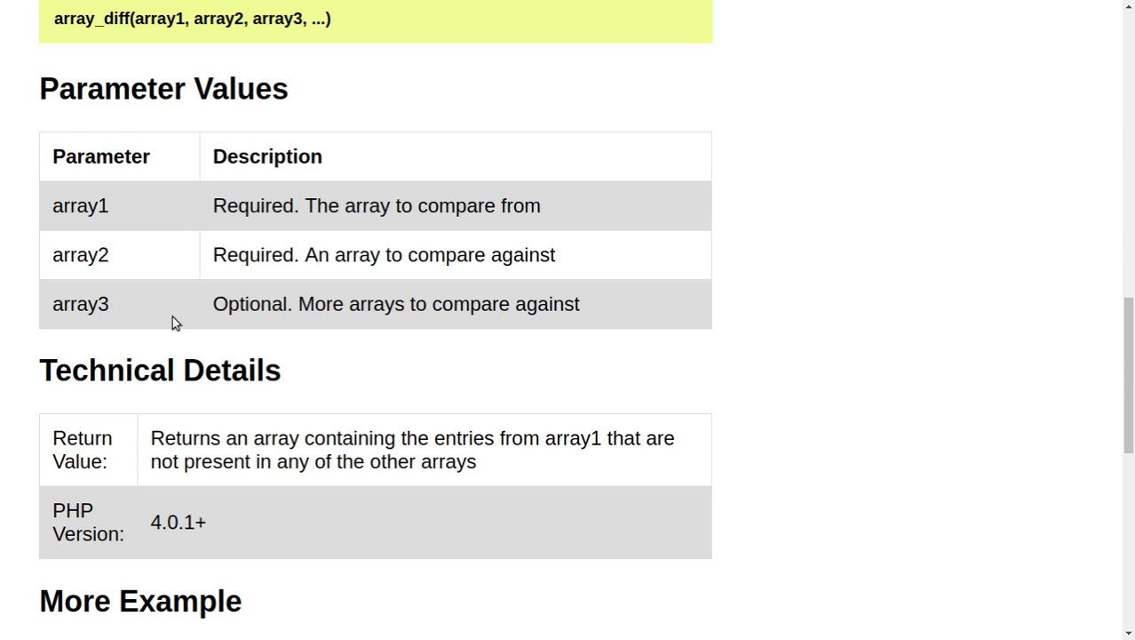
pyautogui.moveTo(457, 311)
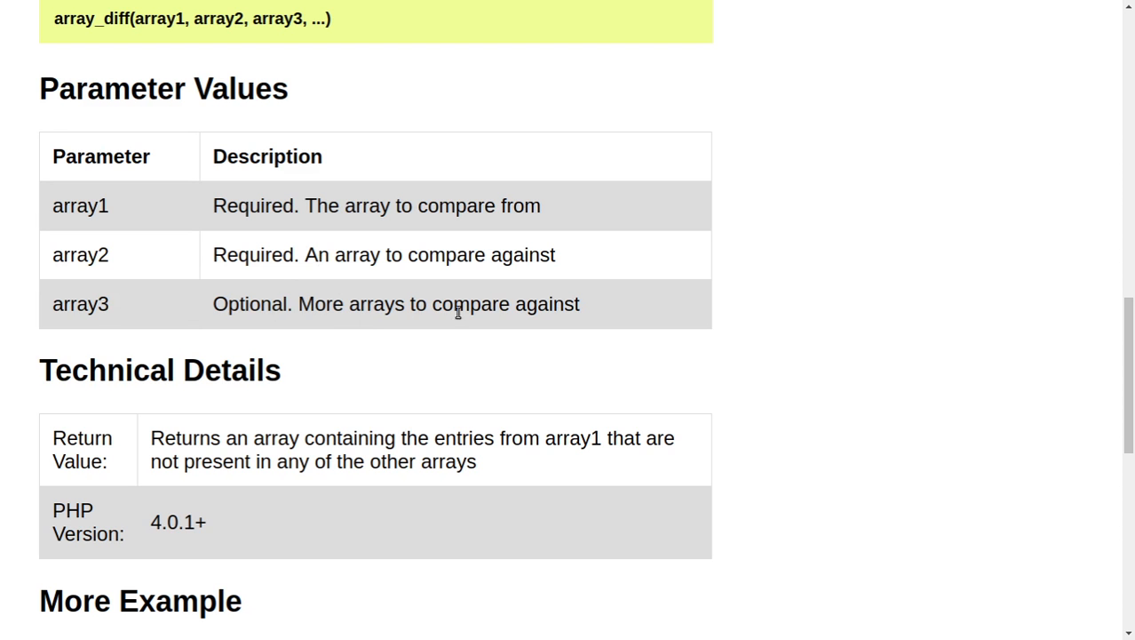
pyautogui.scroll(-3)
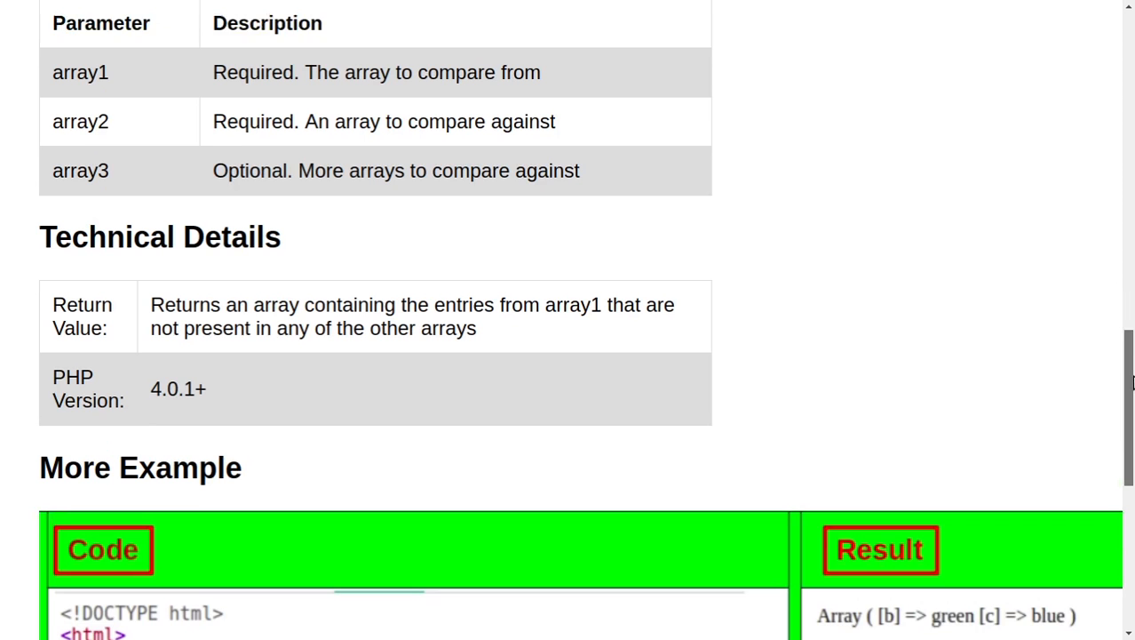
pyautogui.scroll(-3)
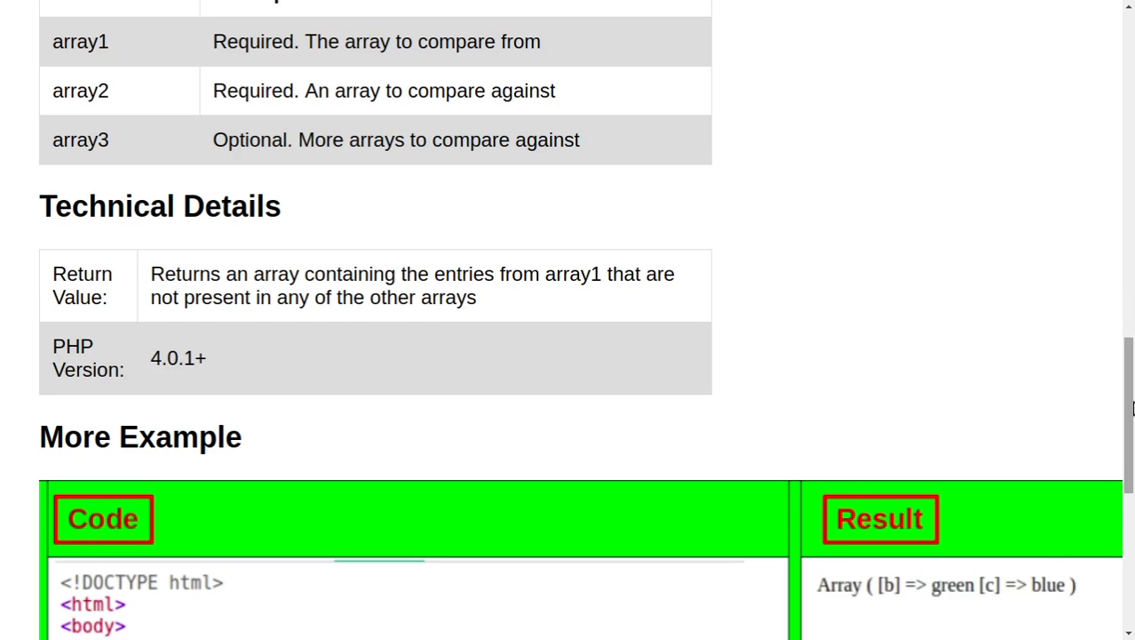
pyautogui.scroll(-3)
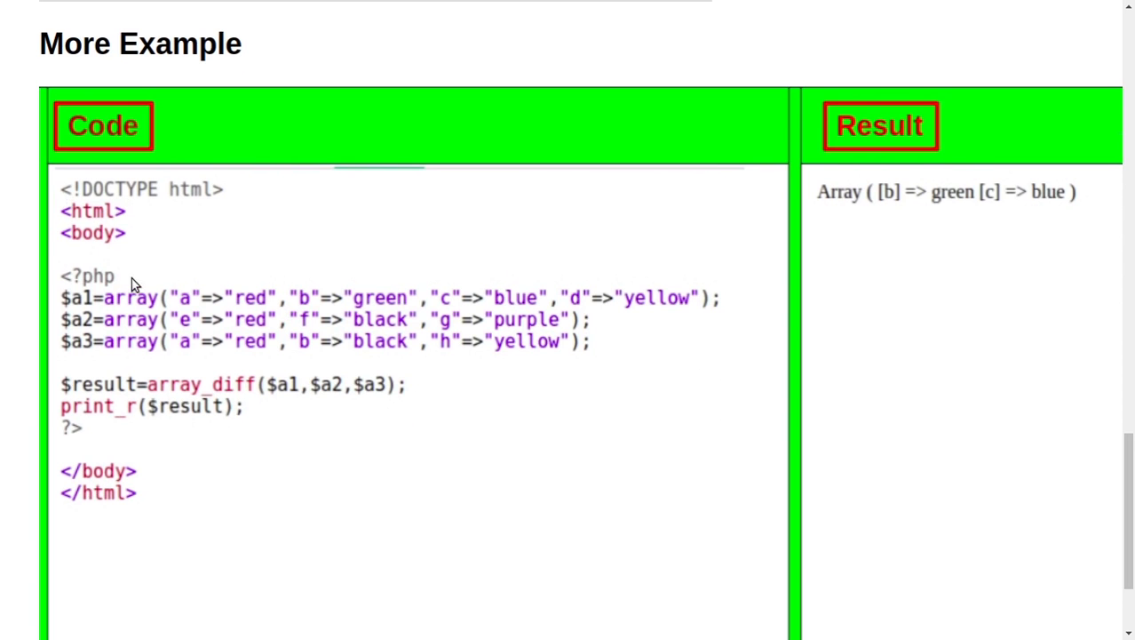
pyautogui.moveTo(80, 318)
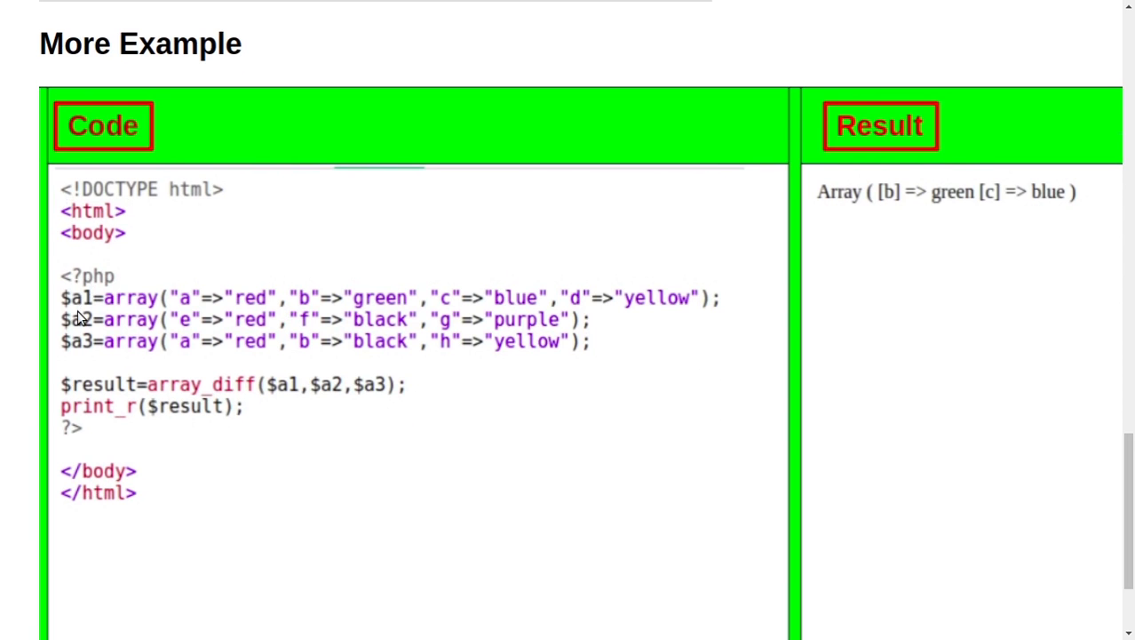
pyautogui.moveTo(124, 341)
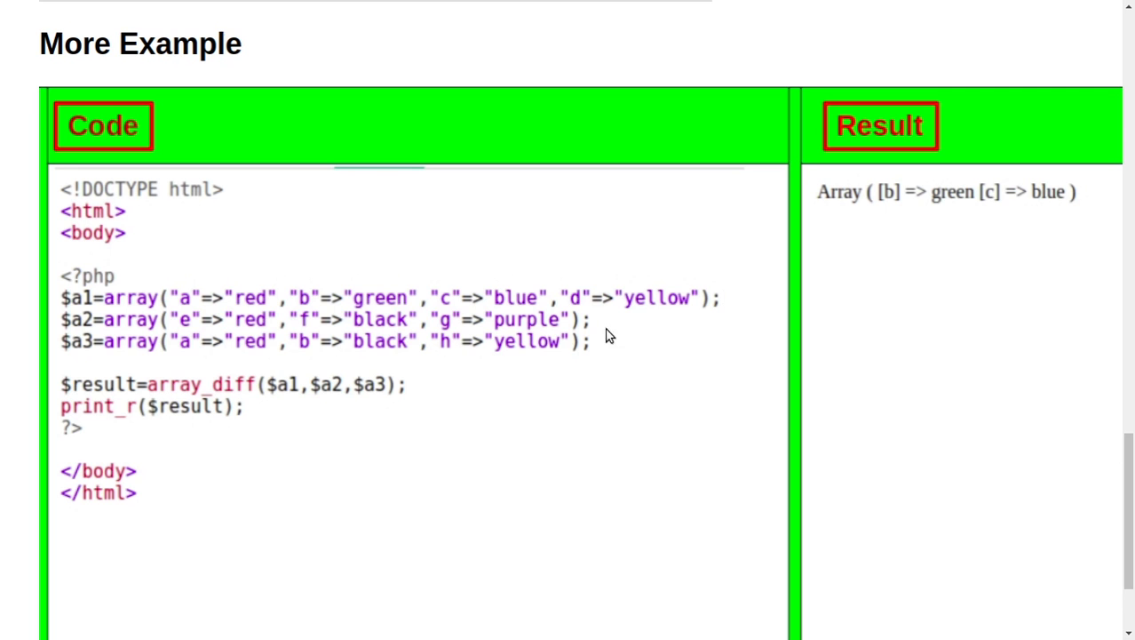
pyautogui.moveTo(274, 313)
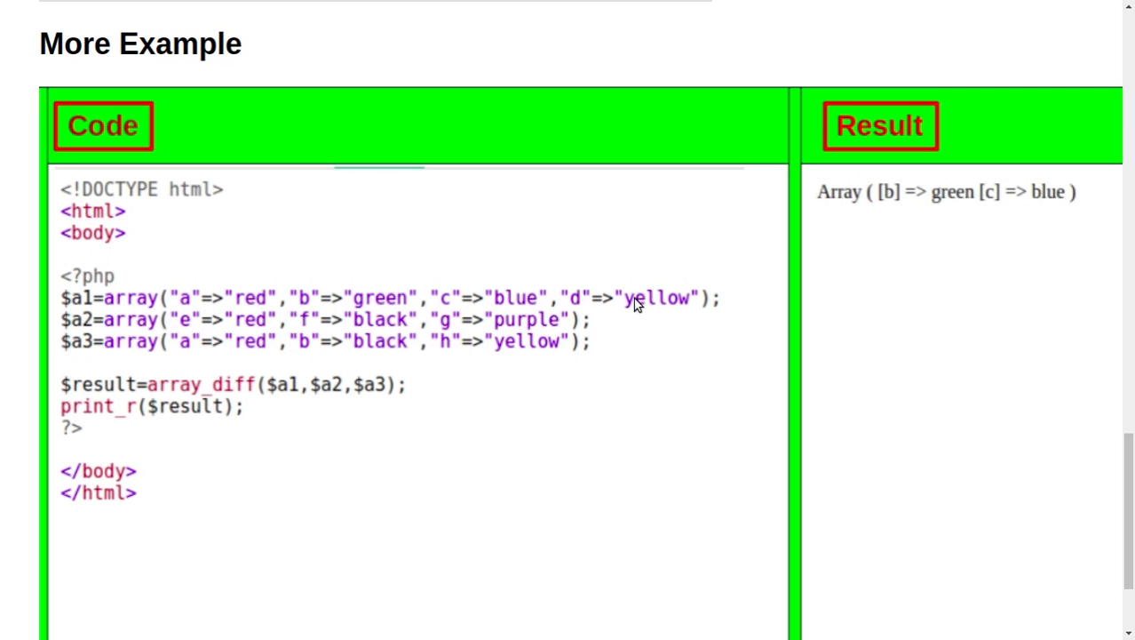
pyautogui.moveTo(648, 322)
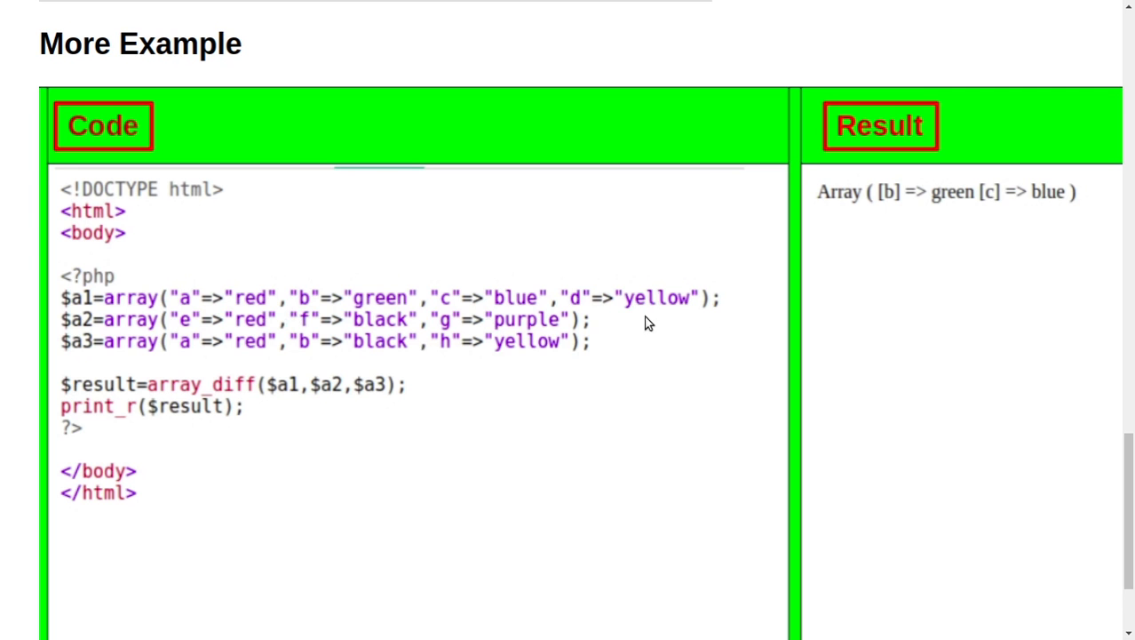
pyautogui.moveTo(87, 394)
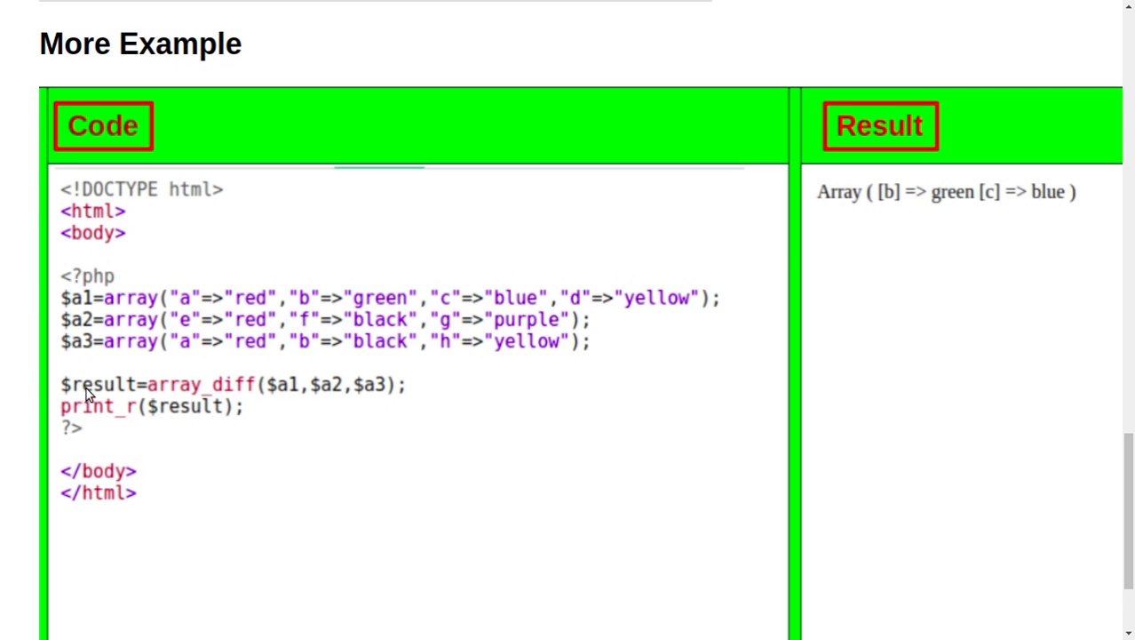
pyautogui.moveTo(89, 393)
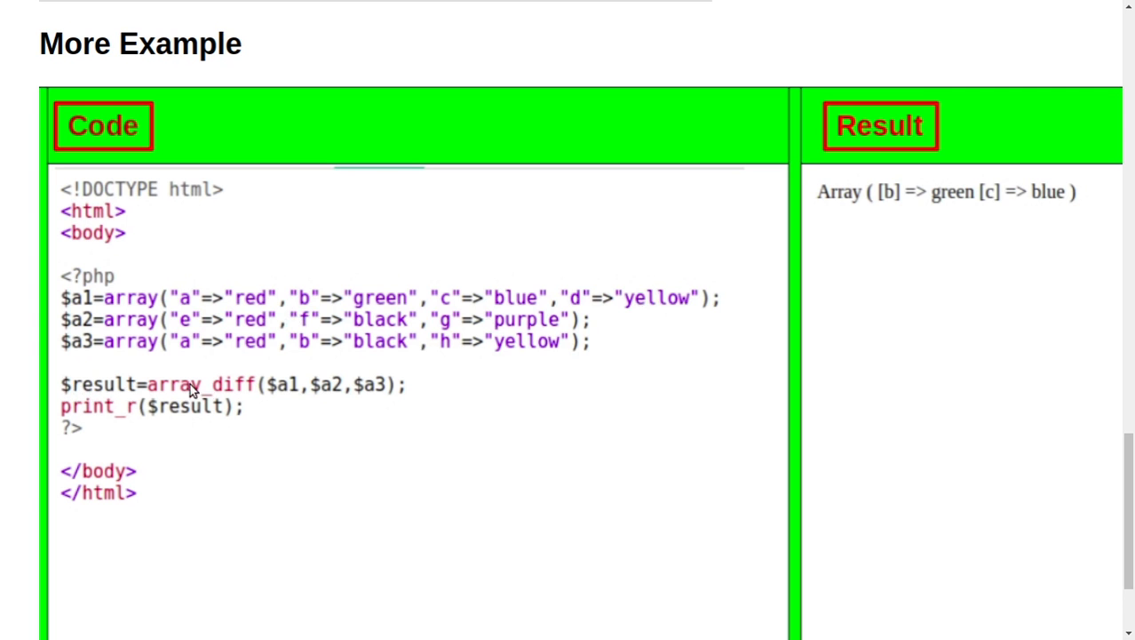
pyautogui.moveTo(255, 379)
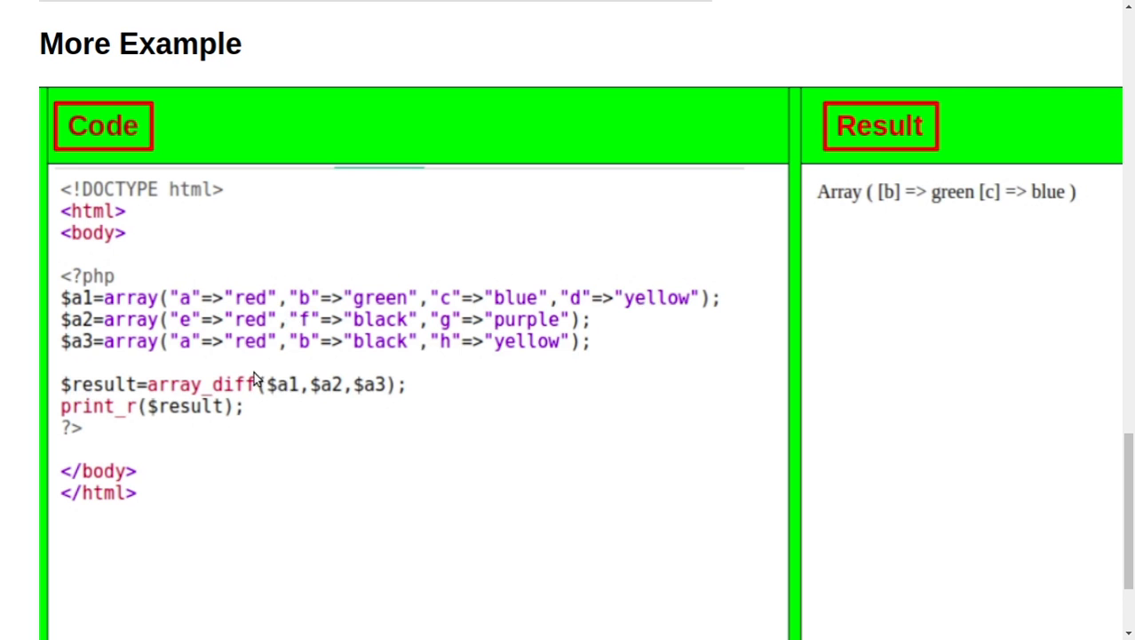
pyautogui.moveTo(128, 256)
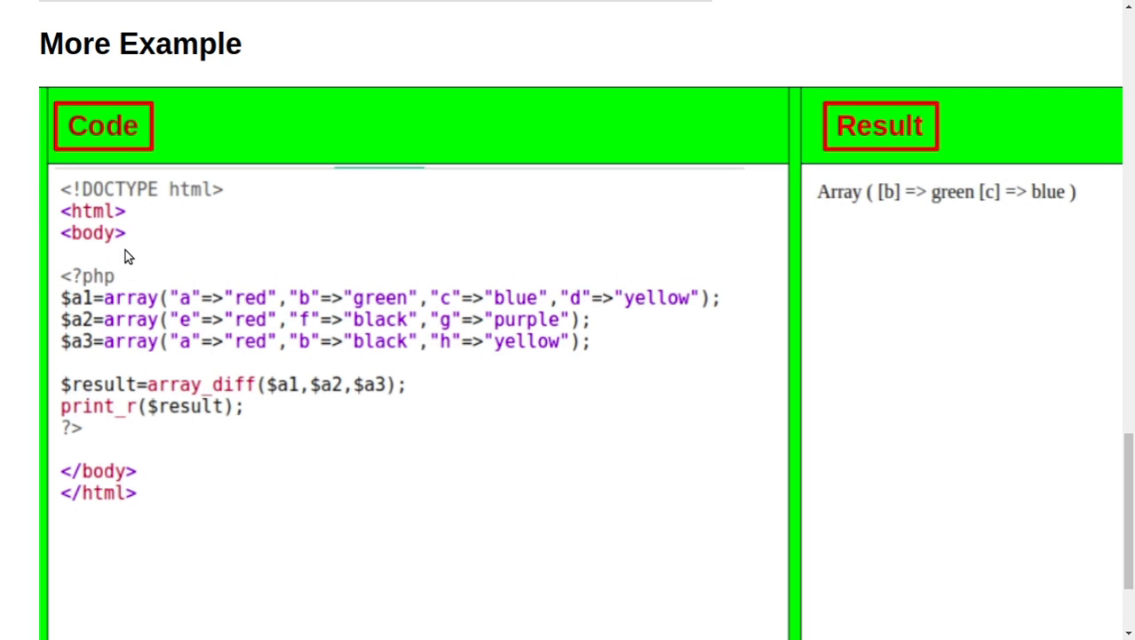
pyautogui.moveTo(376, 395)
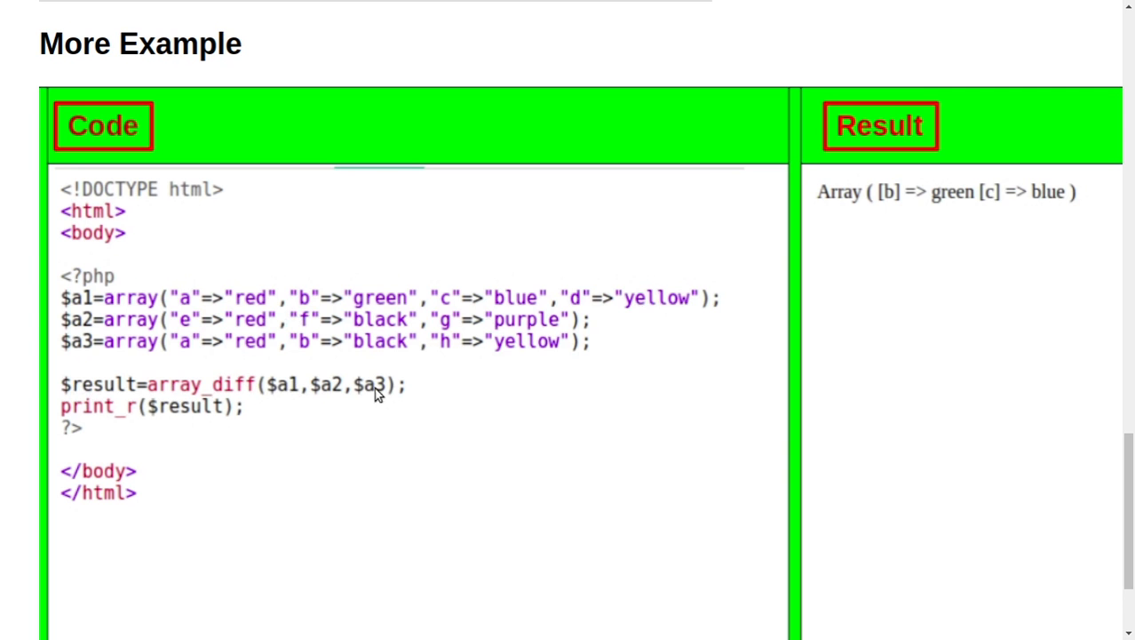
pyautogui.moveTo(158, 413)
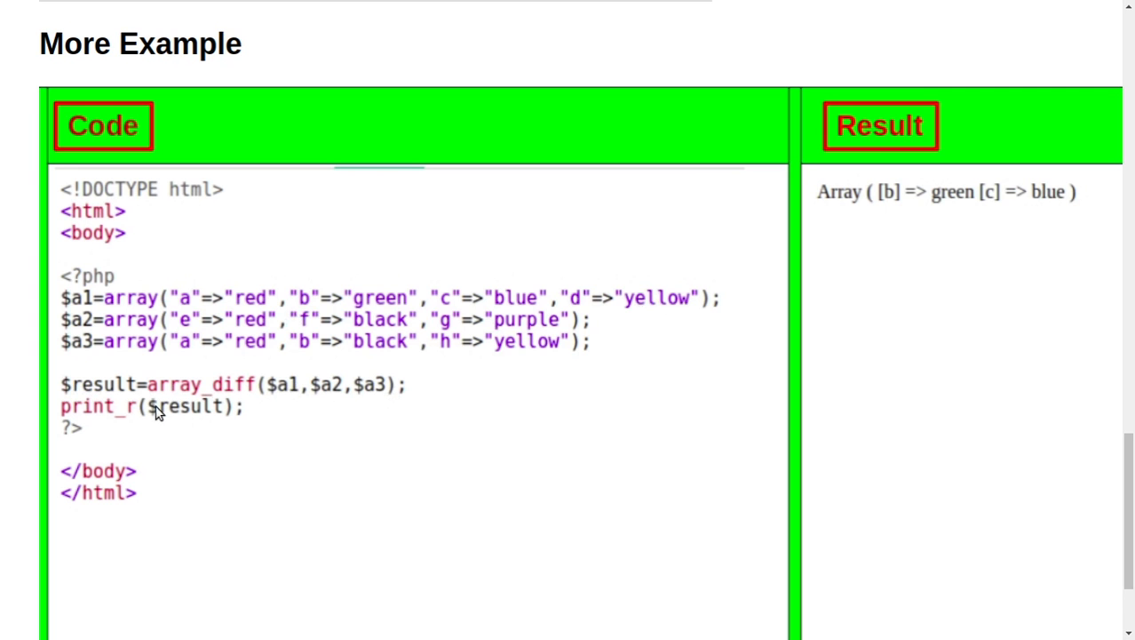
pyautogui.moveTo(821, 174)
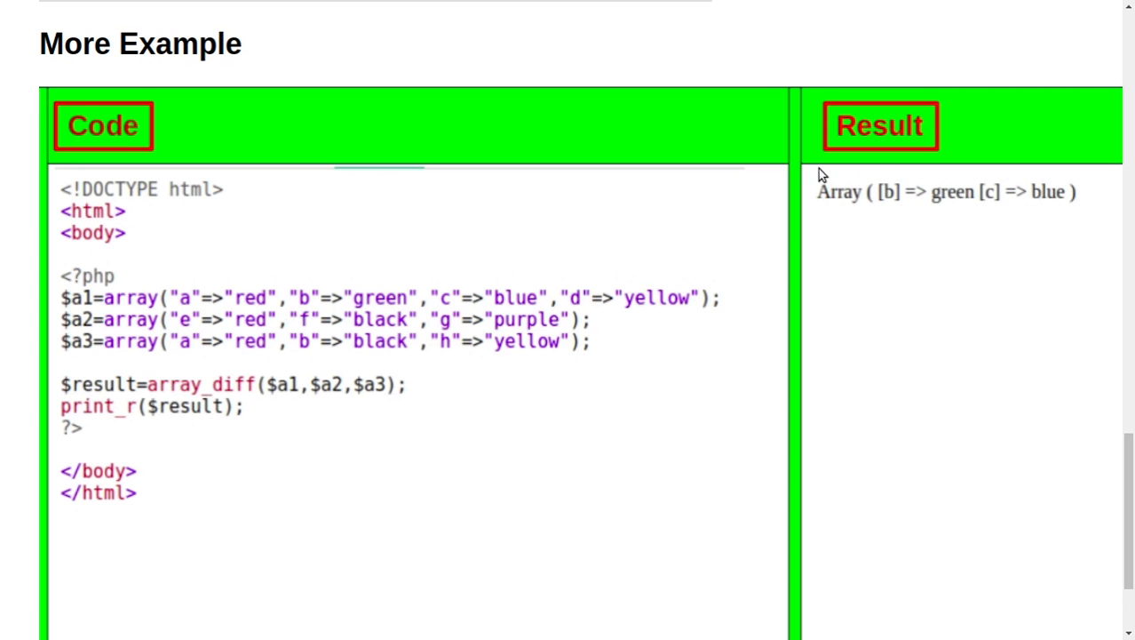
pyautogui.moveTo(1060, 202)
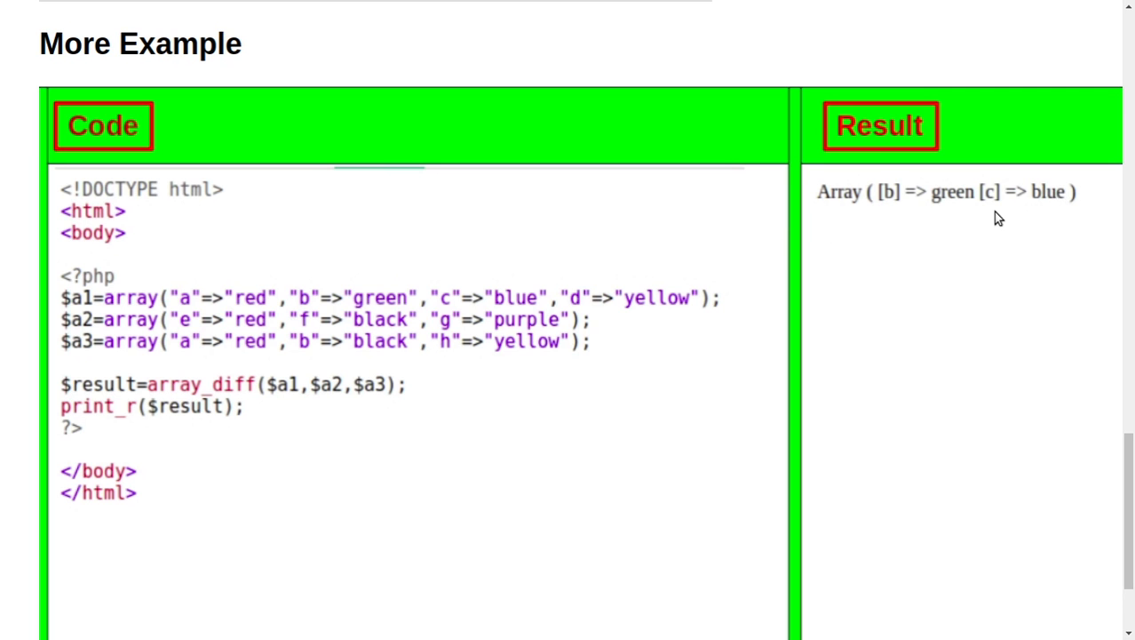
pyautogui.moveTo(371, 306)
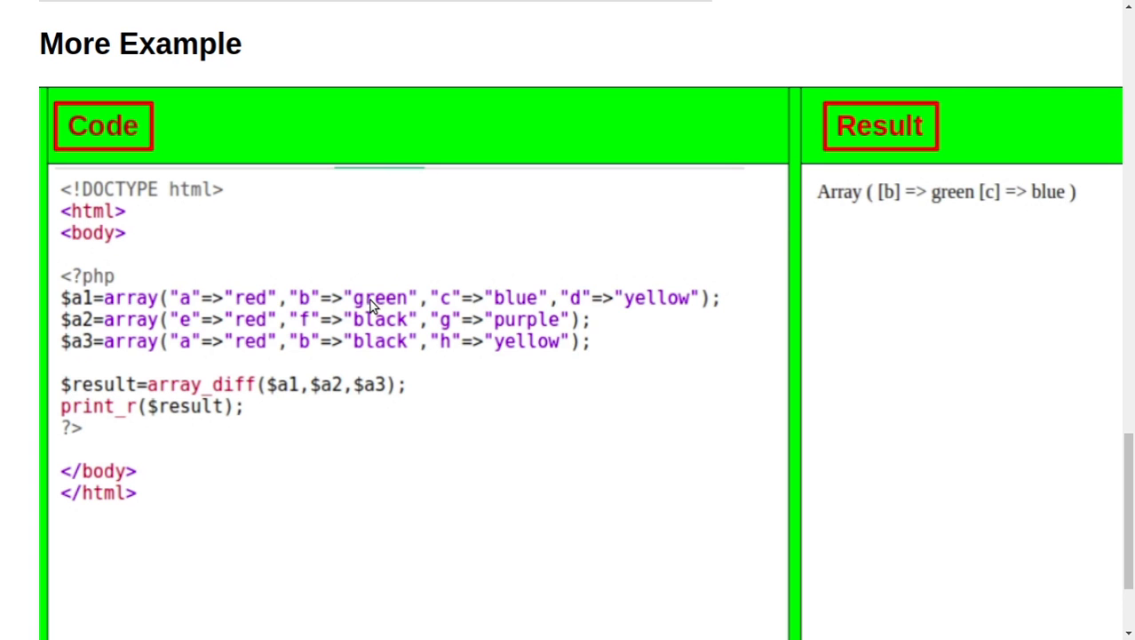
pyautogui.moveTo(545, 361)
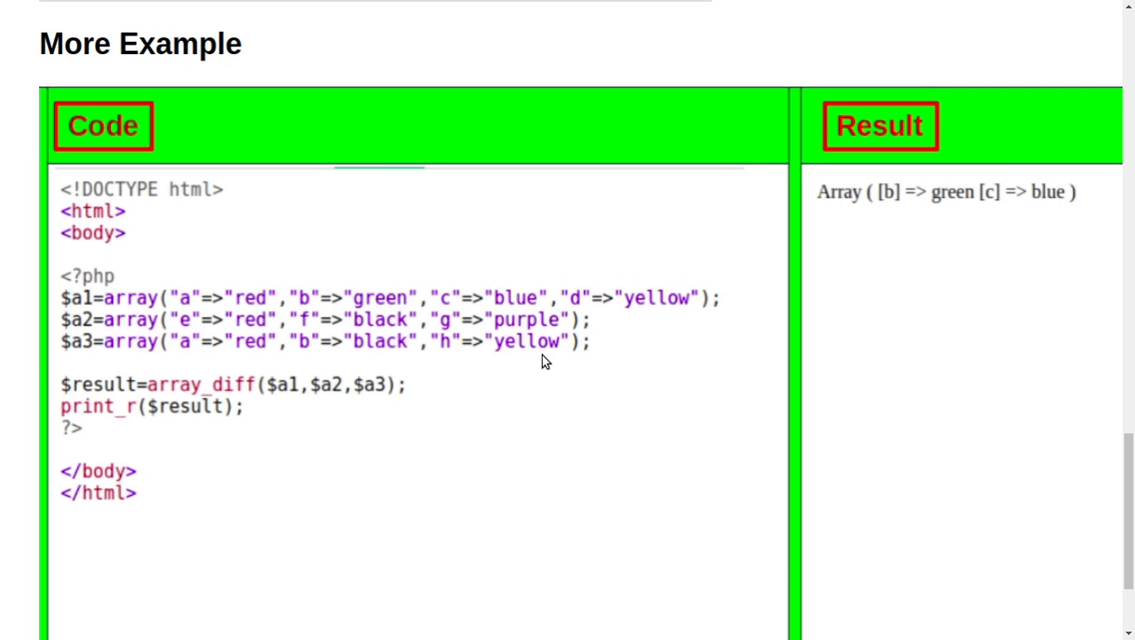
pyautogui.moveTo(504, 359)
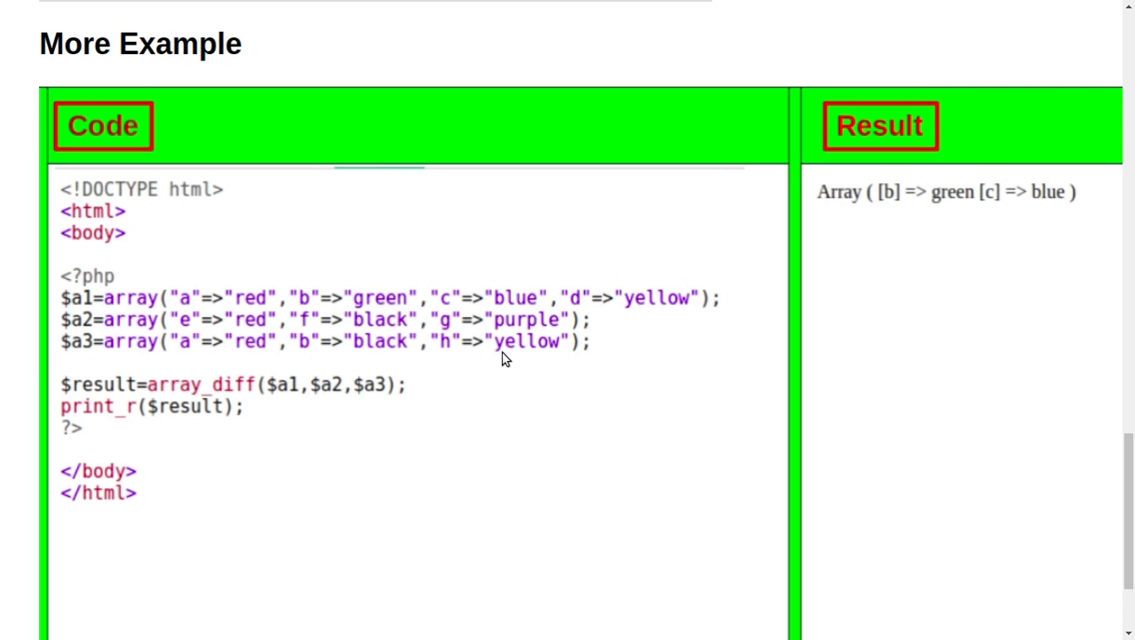
pyautogui.moveTo(102, 333)
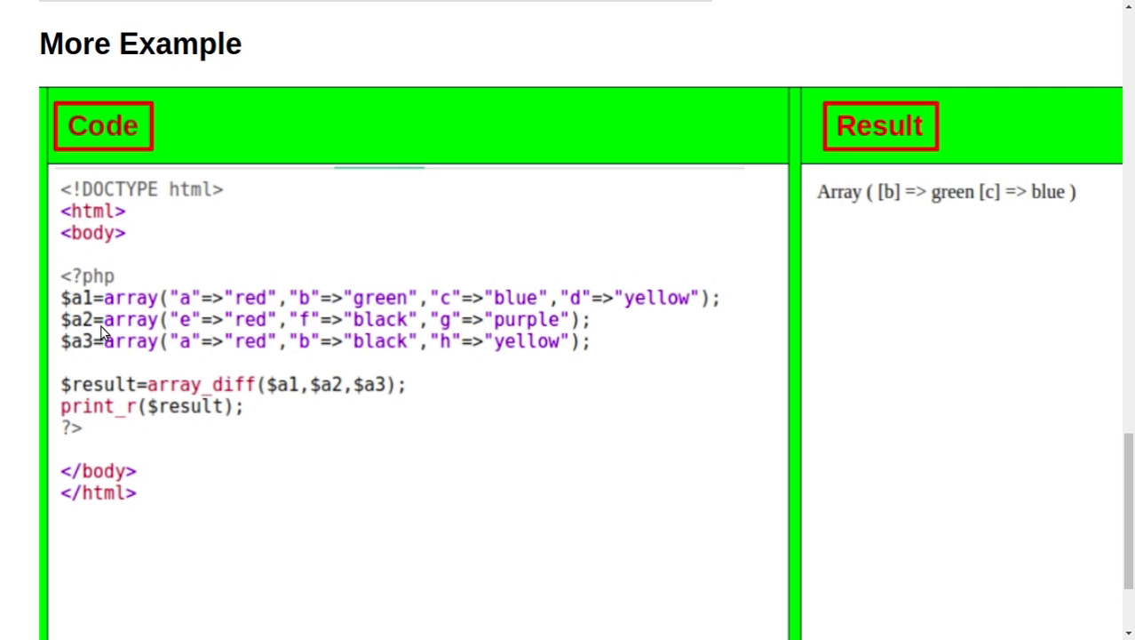
pyautogui.moveTo(634, 282)
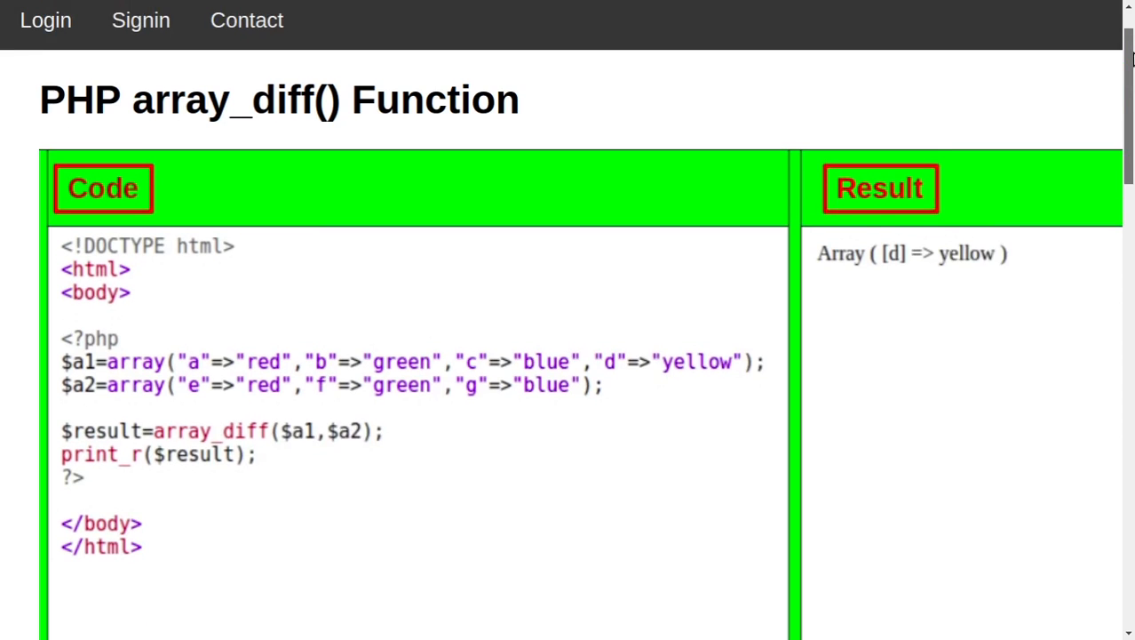
pyautogui.scroll(-3)
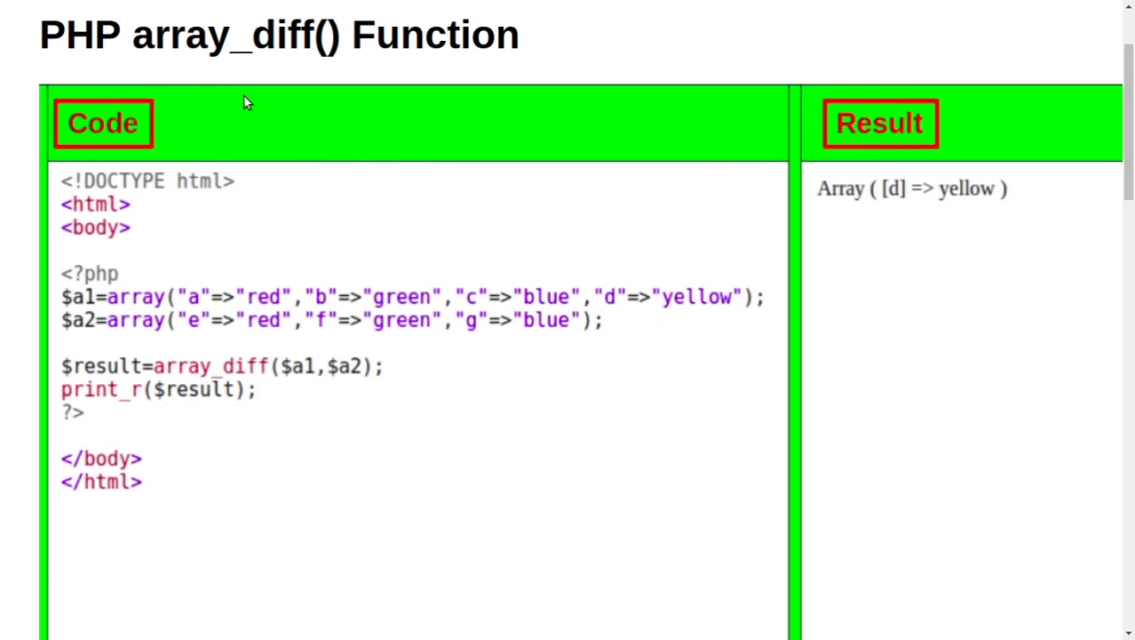
pyautogui.moveTo(382, 55)
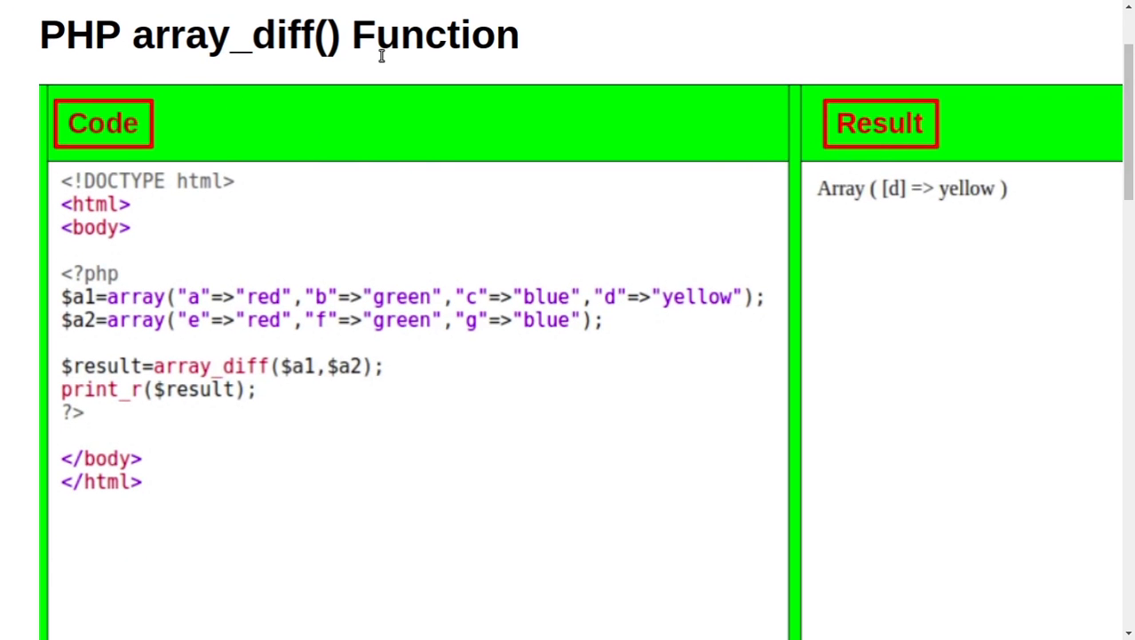
pyautogui.moveTo(362, 173)
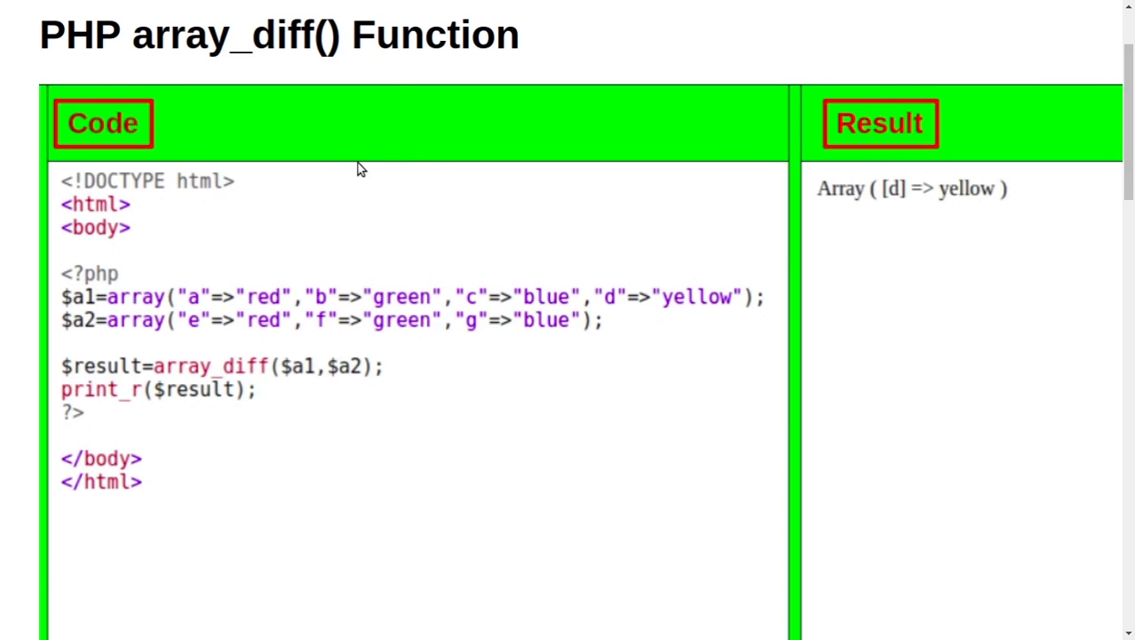
pyautogui.moveTo(426, 106)
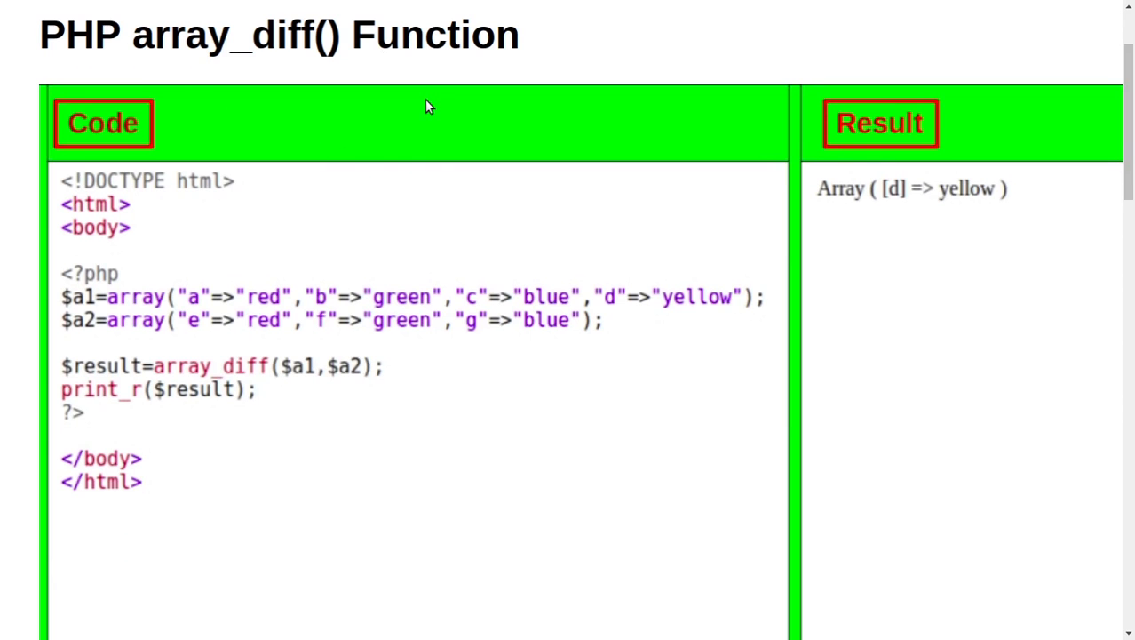